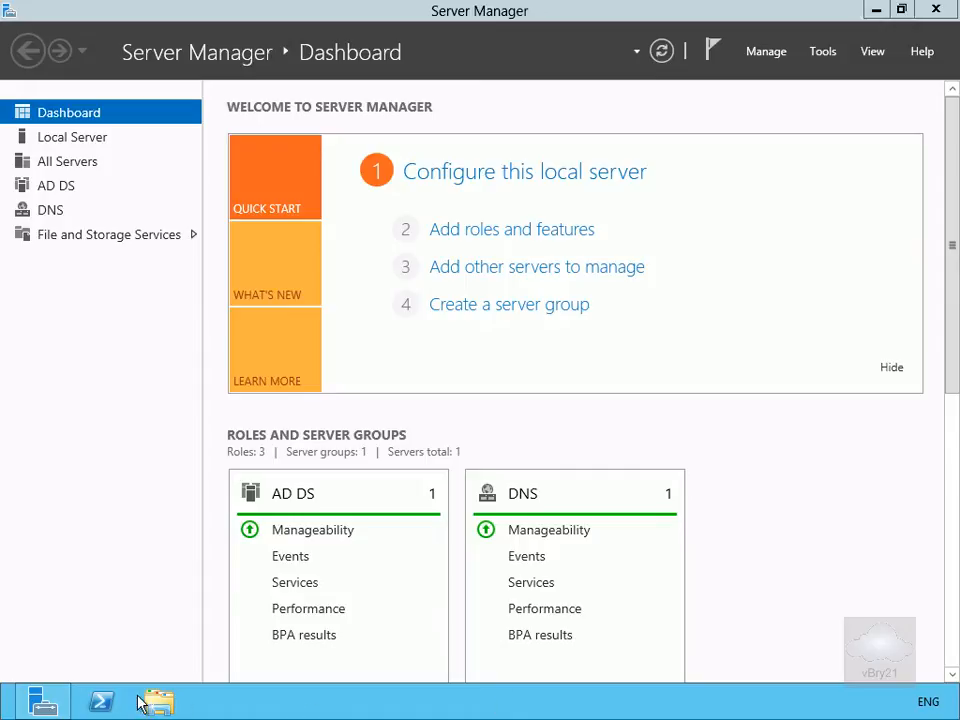
- Launch an Administrator Windows PowerShell console from the taskbar and enlarge its window
{"action": "left_click", "coordinate": [100, 700]}
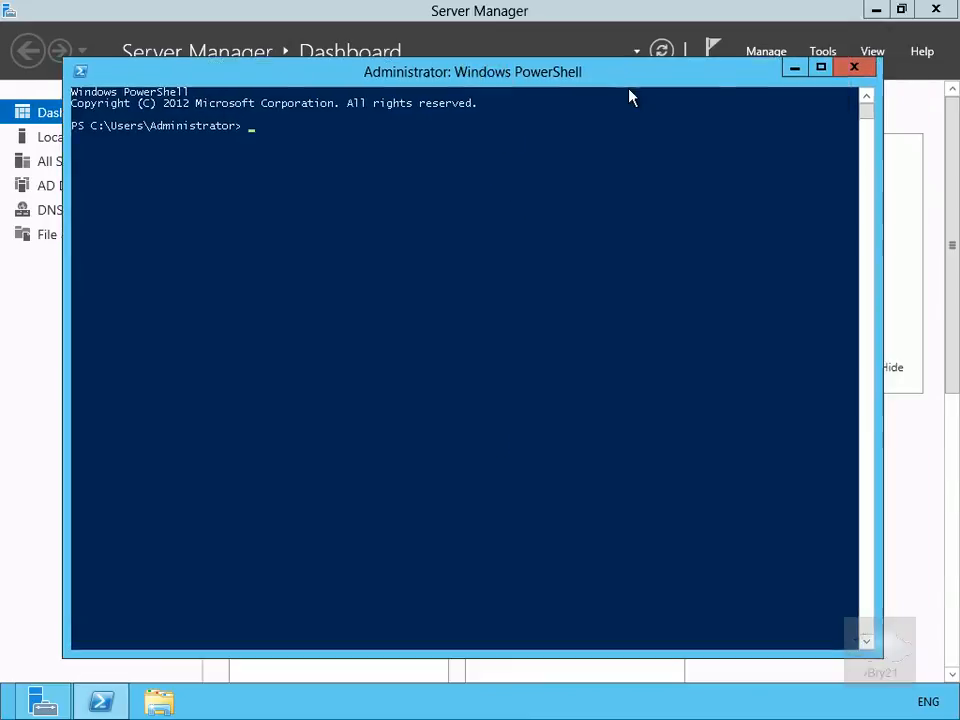
{"action": "mouse_move", "coordinate": [822, 67]}
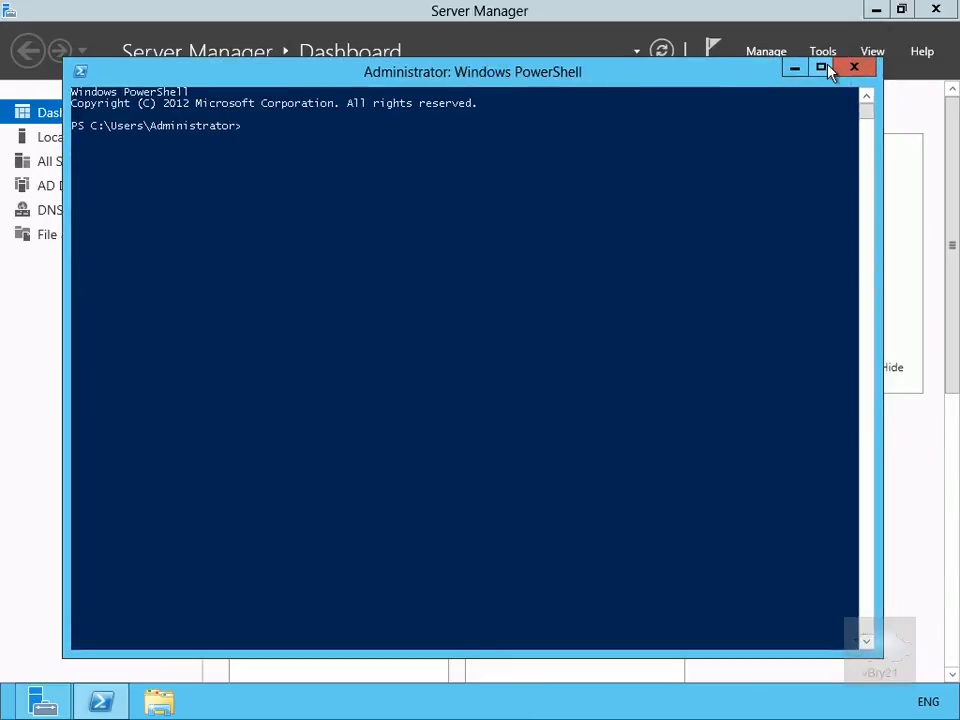
{"action": "mouse_move", "coordinate": [822, 67]}
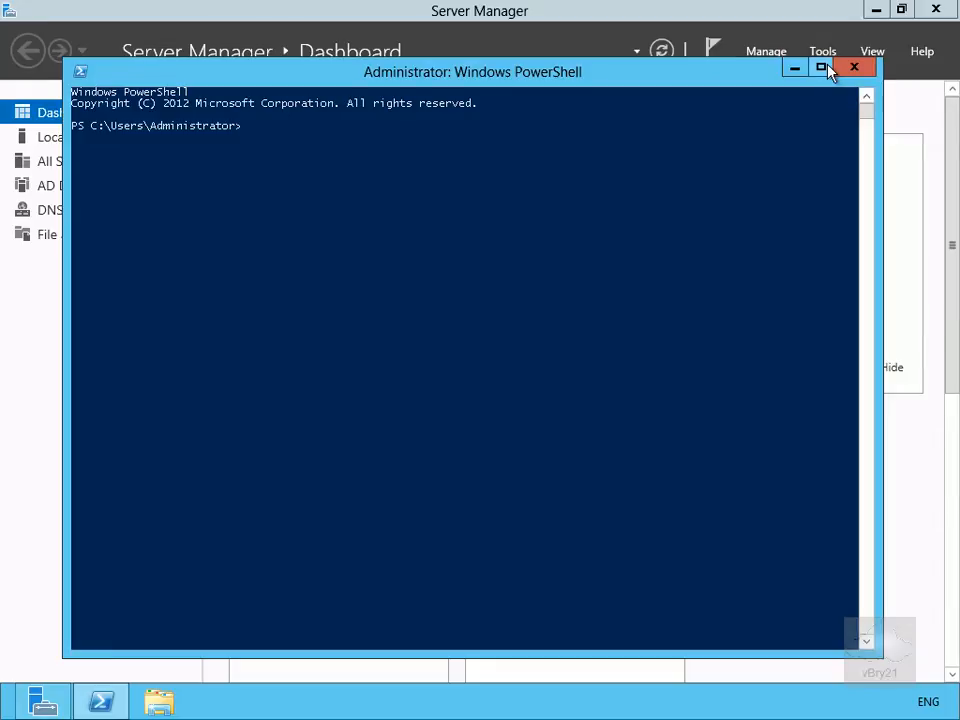
{"action": "left_click", "coordinate": [822, 67]}
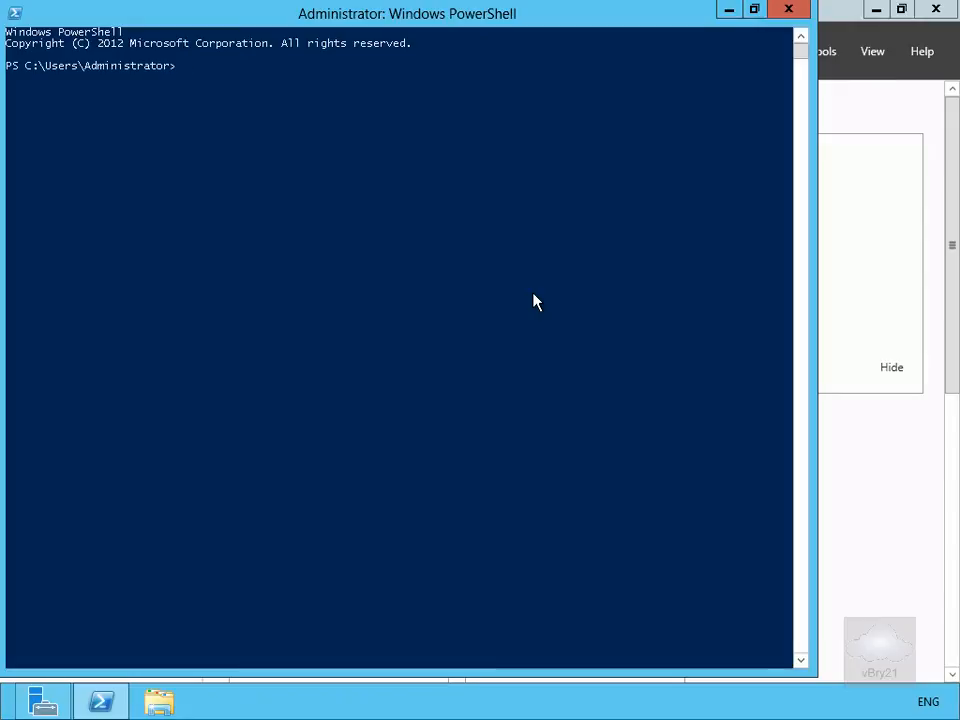
- Run gpupdate /force so computer and user policy refresh successfully
{"action": "type", "text": "gpup"}
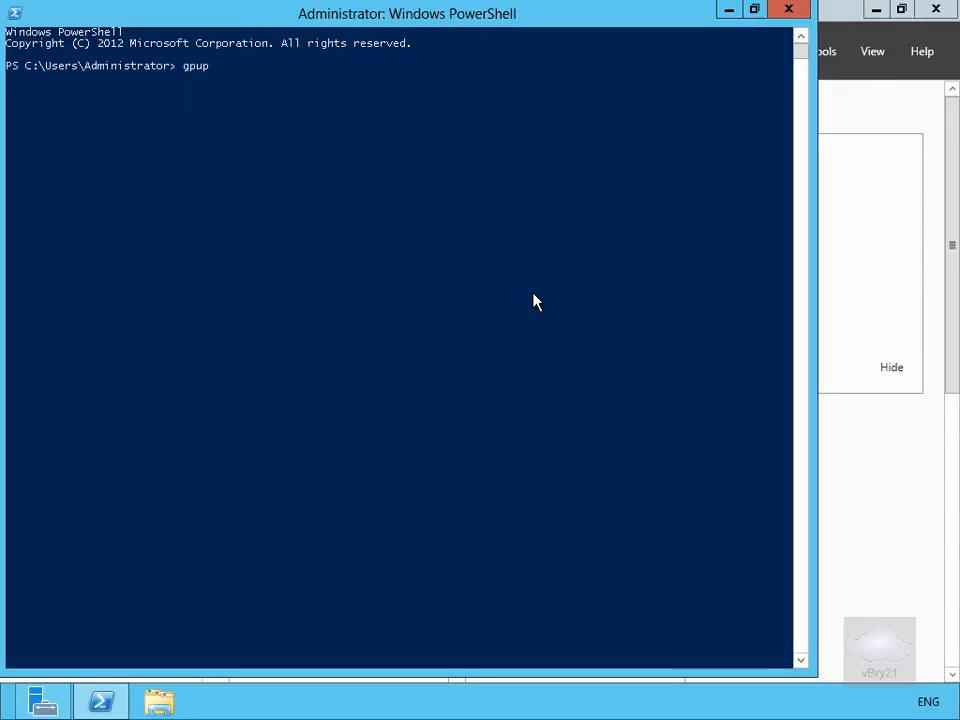
{"action": "type", "text": "date /force"}
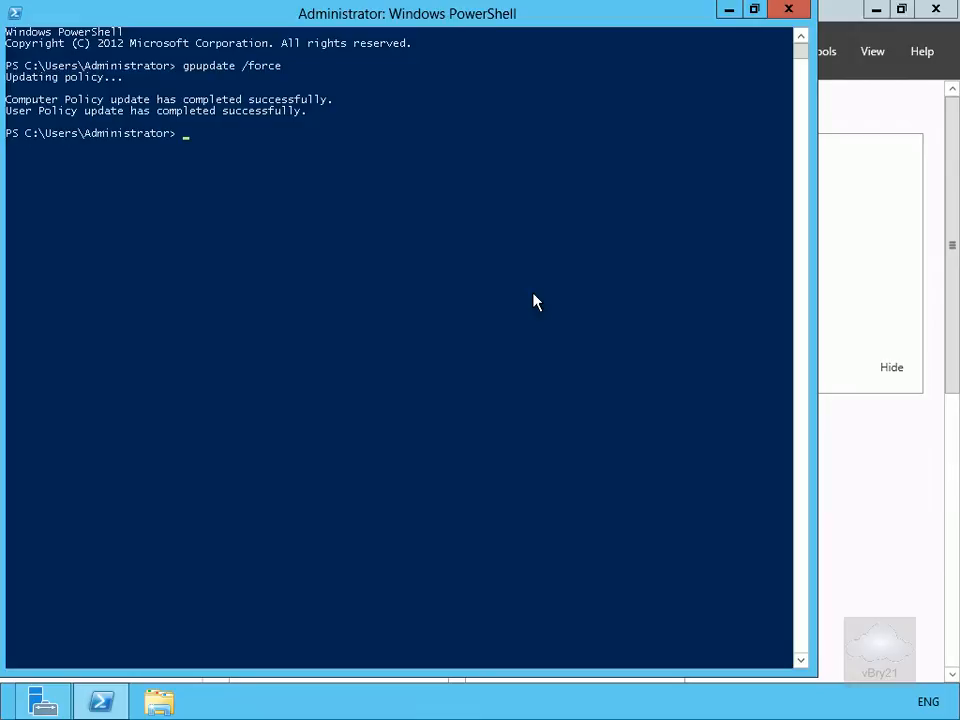
{"action": "type", "text": "g"}
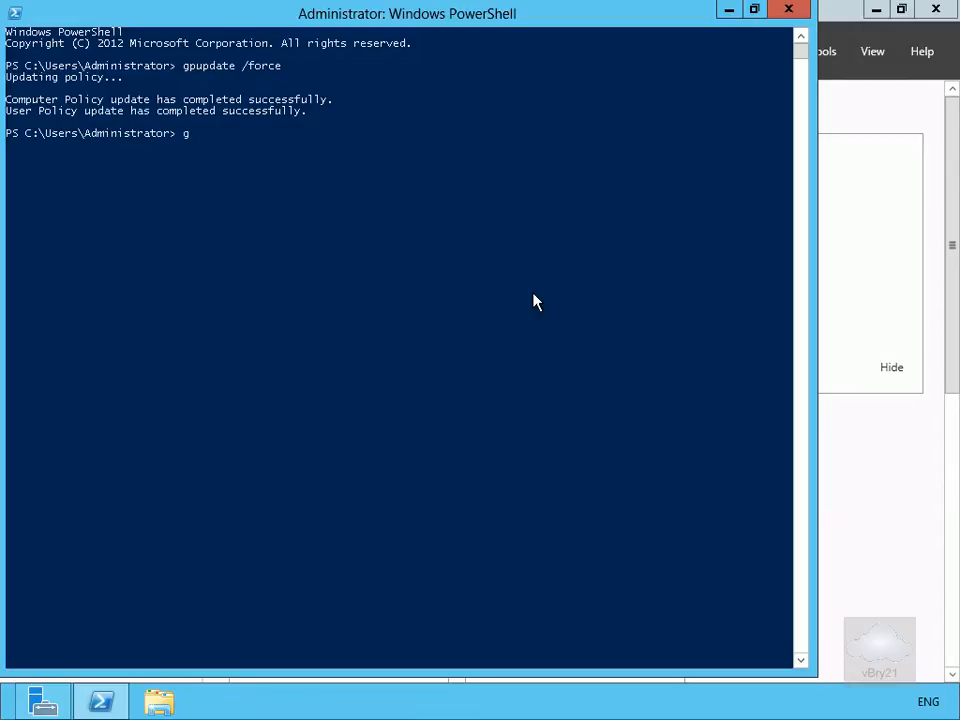
- Run gpresult /H c:\gpresult.html to export the Group Policy results report as HTML
{"action": "type", "text": "presu"}
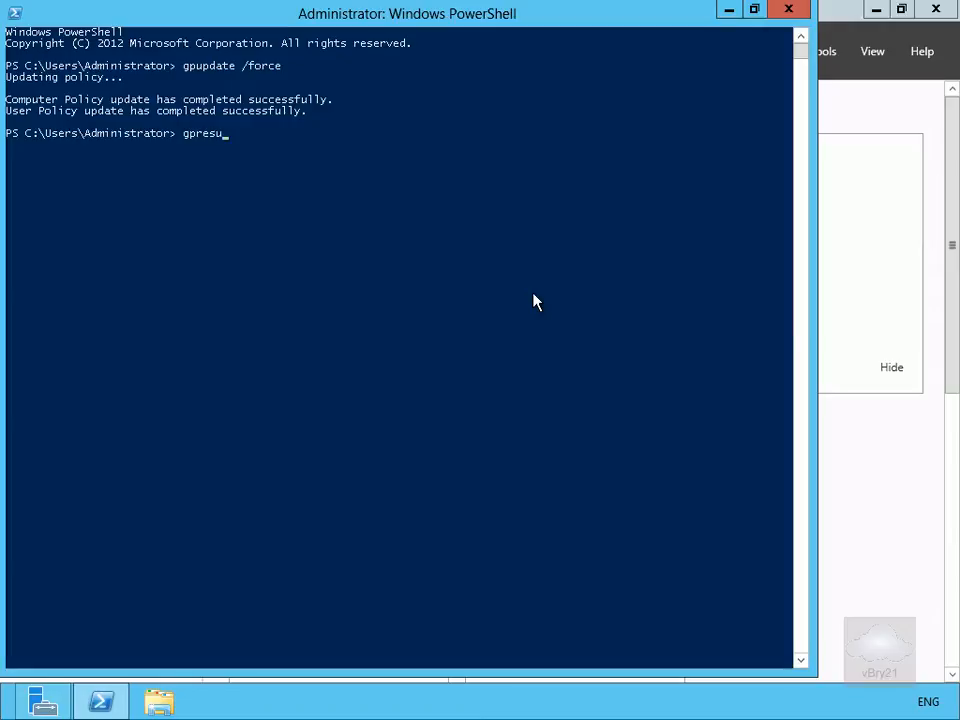
{"action": "type", "text": "lt"}
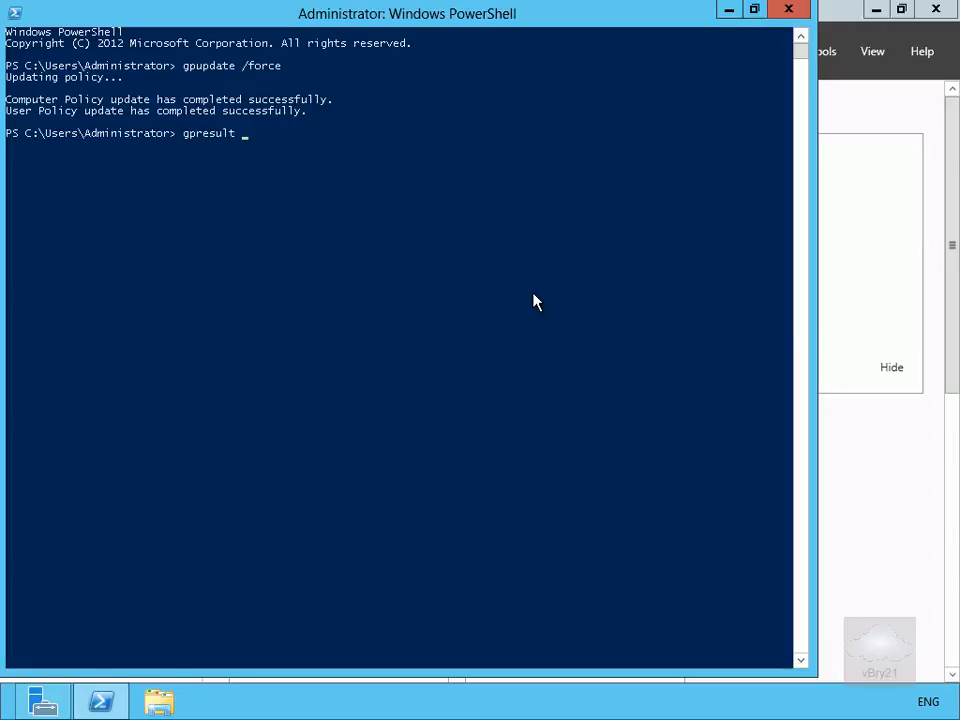
{"action": "type", "text": "/H"}
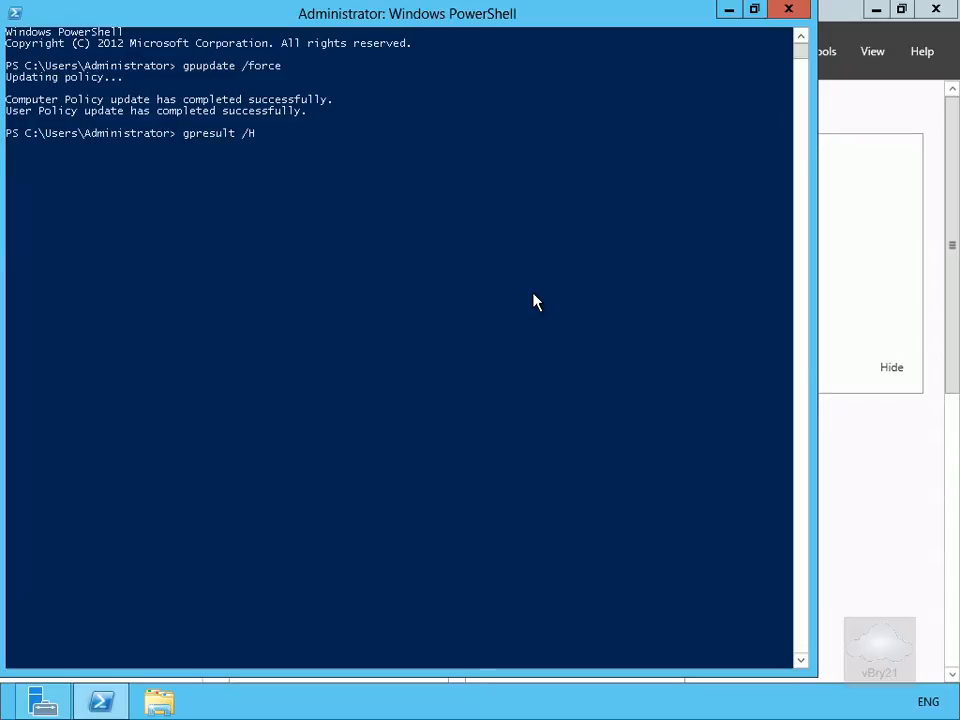
{"action": "type", "text": "c:\\"}
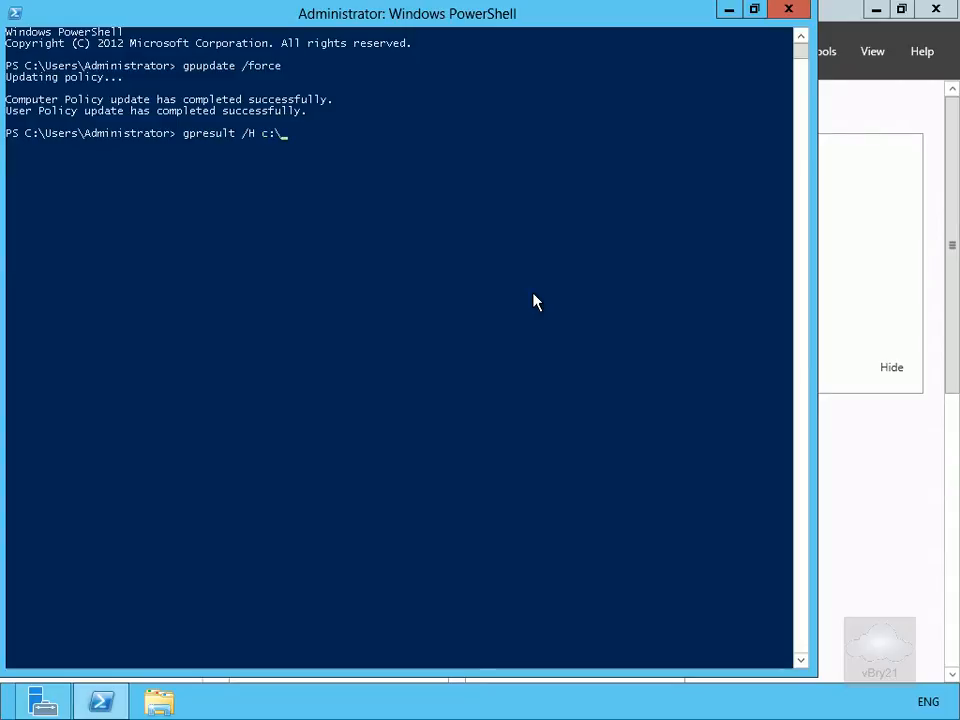
{"action": "type", "text": "gpres"}
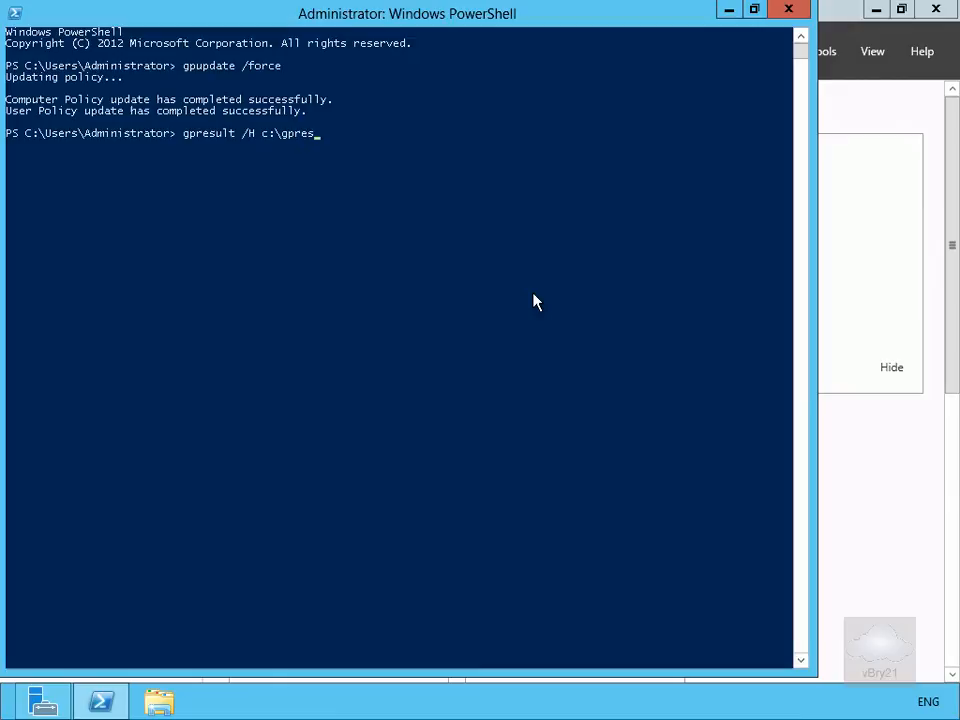
{"action": "type", "text": "ult."}
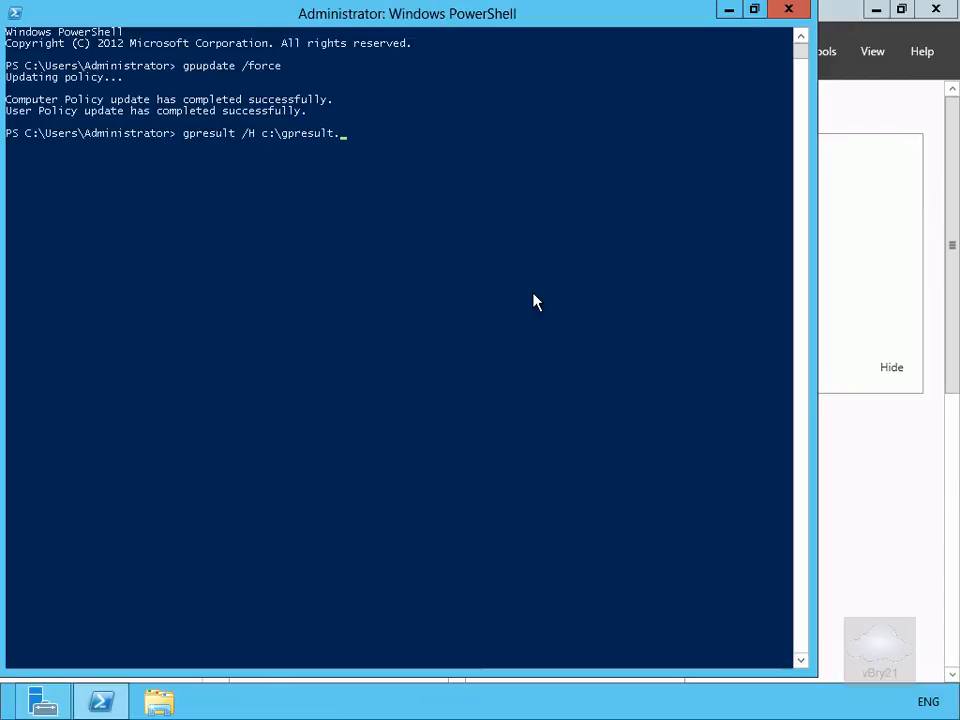
{"action": "type", "text": "ht"}
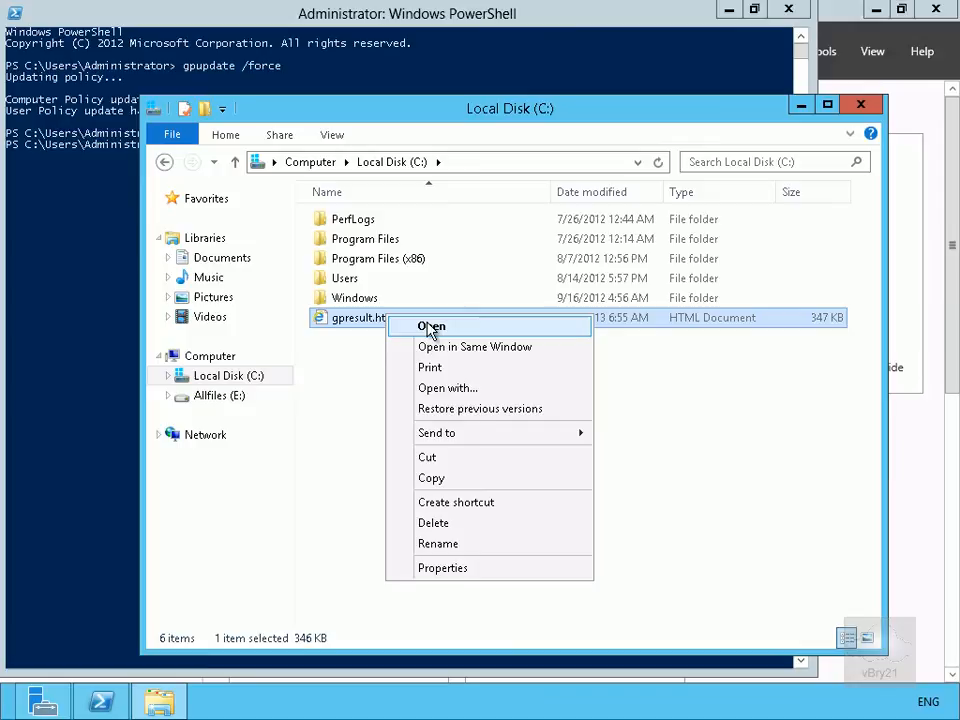
- Open gpresult.html from Local Disk (C:) in Internet Explorer
{"action": "left_click", "coordinate": [431, 326]}
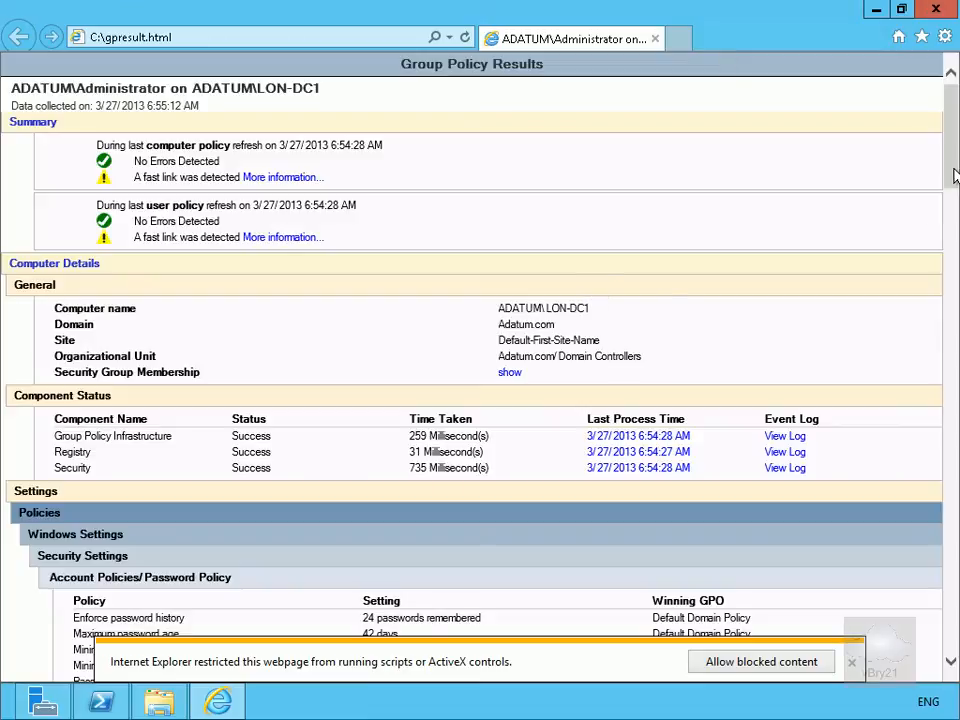
{"action": "scroll", "scroll_direction": "down", "scroll_amount": 3}
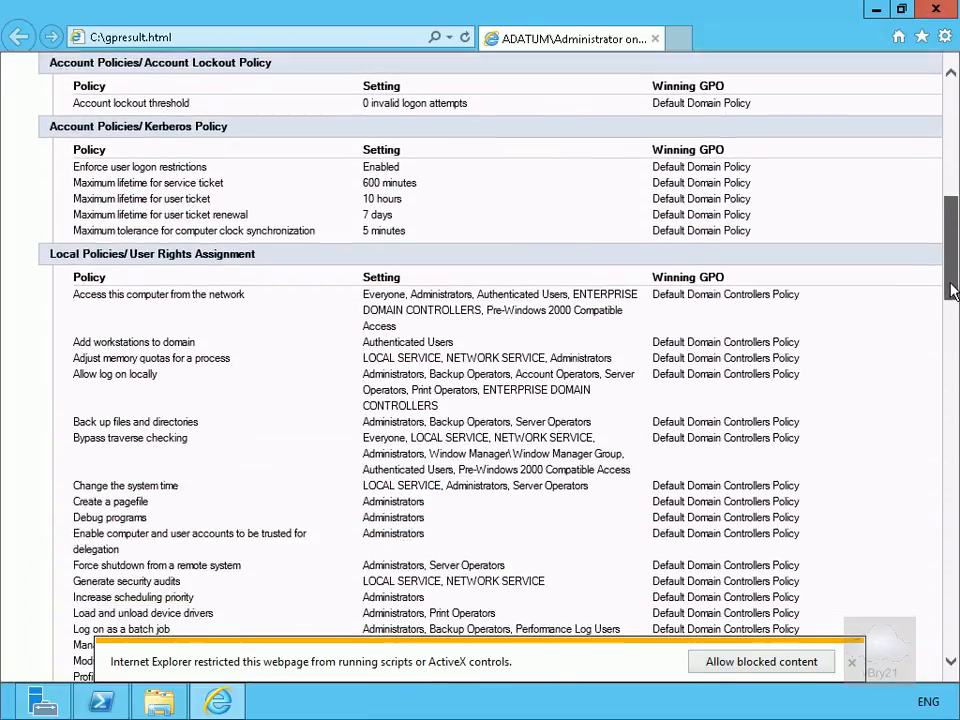
{"action": "scroll", "scroll_direction": "down", "scroll_amount": 3}
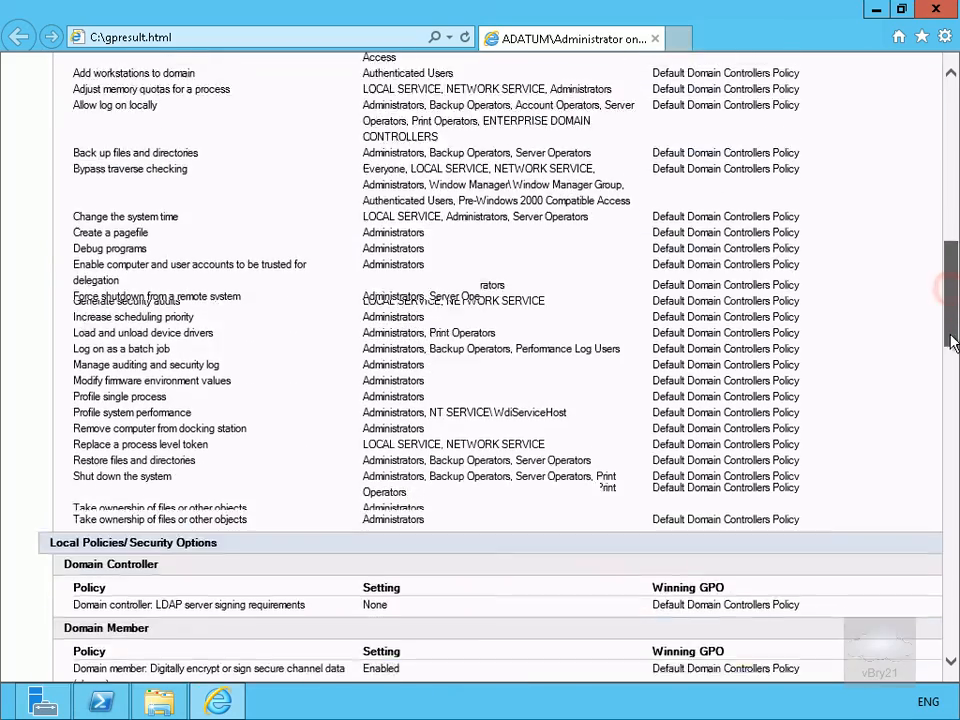
{"action": "scroll", "scroll_direction": "down", "scroll_amount": 3}
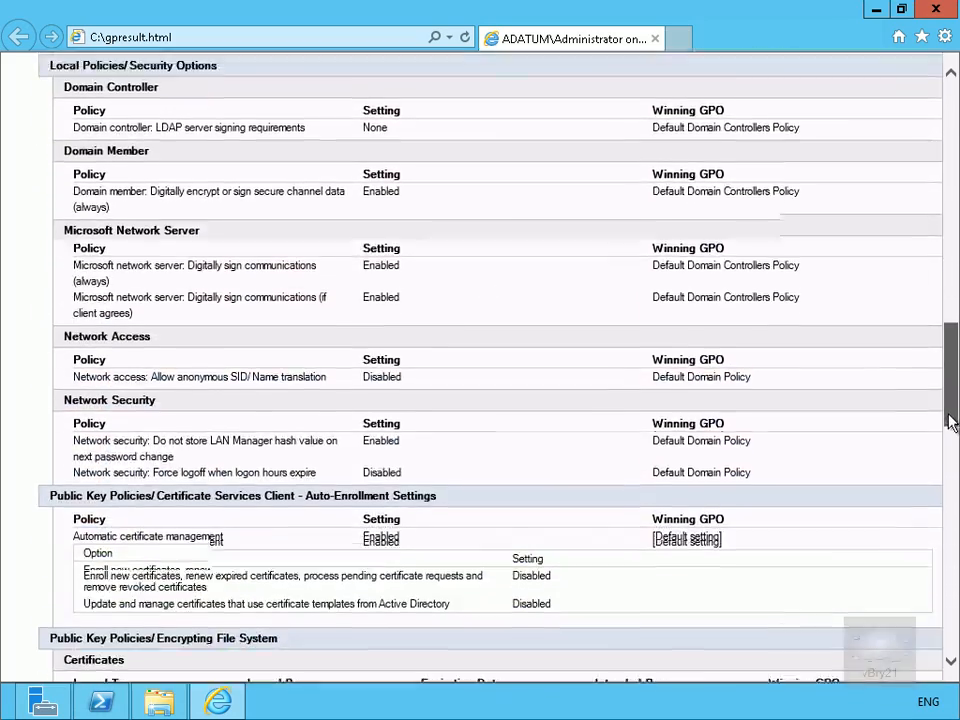
{"action": "scroll", "scroll_direction": "down", "scroll_amount": 3}
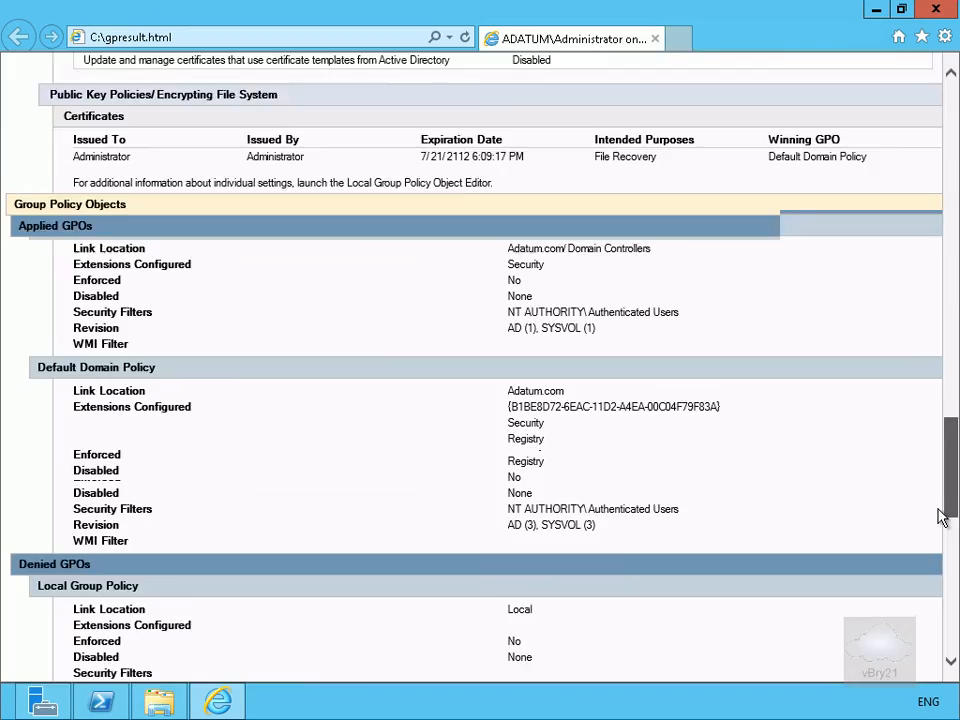
{"action": "scroll", "scroll_direction": "down", "scroll_amount": 3}
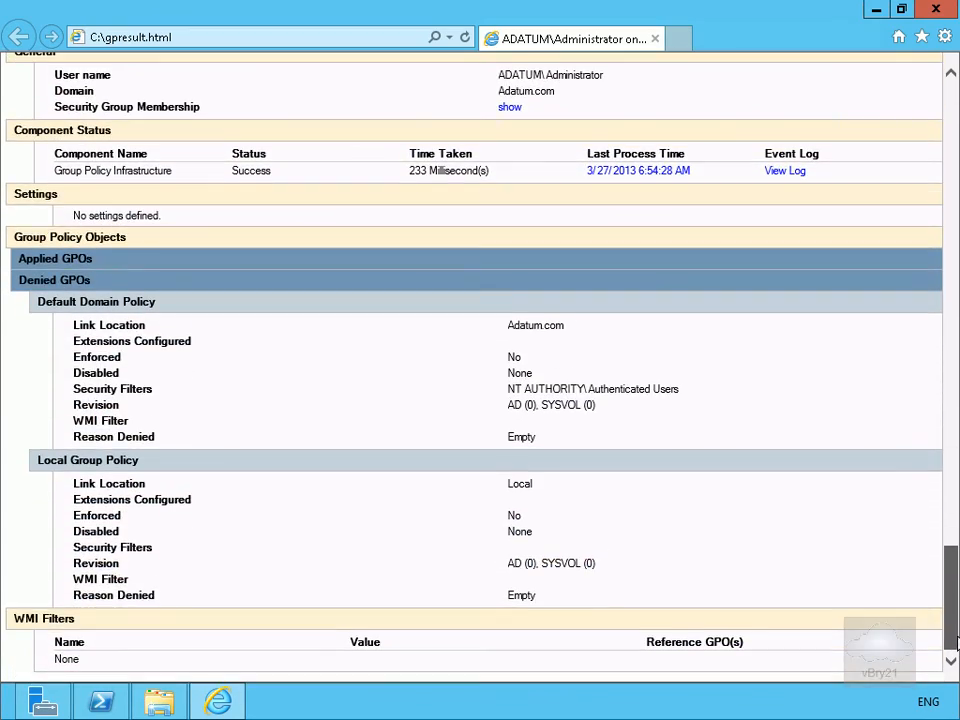
{"action": "scroll", "scroll_direction": "up", "scroll_amount": 3}
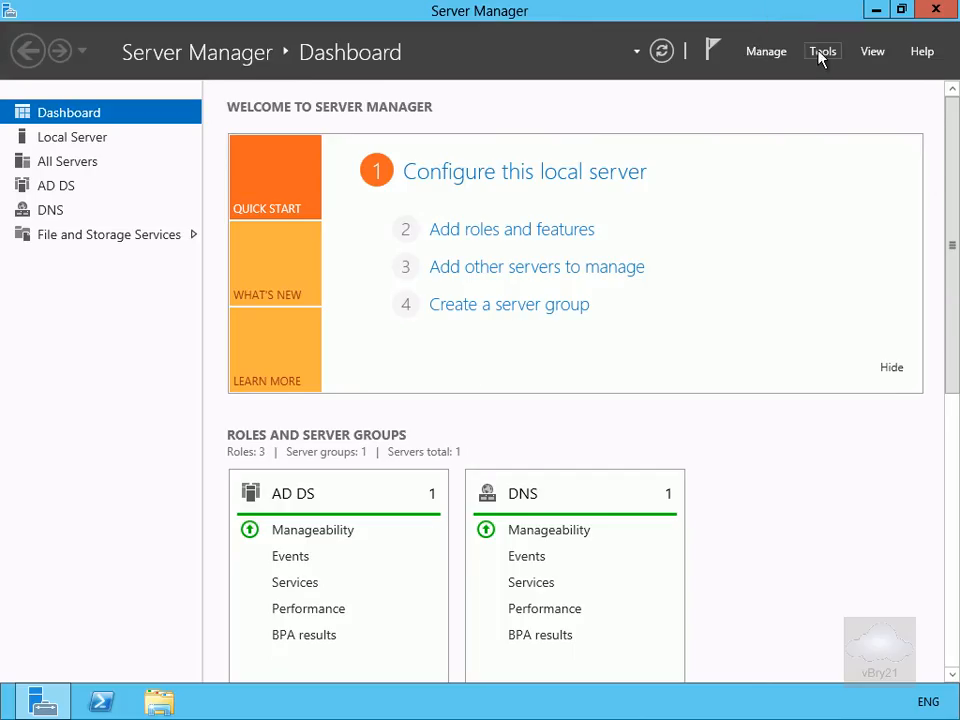
- Launch Group Policy Management from Server Manager's Tools menu
{"action": "left_click", "coordinate": [822, 51]}
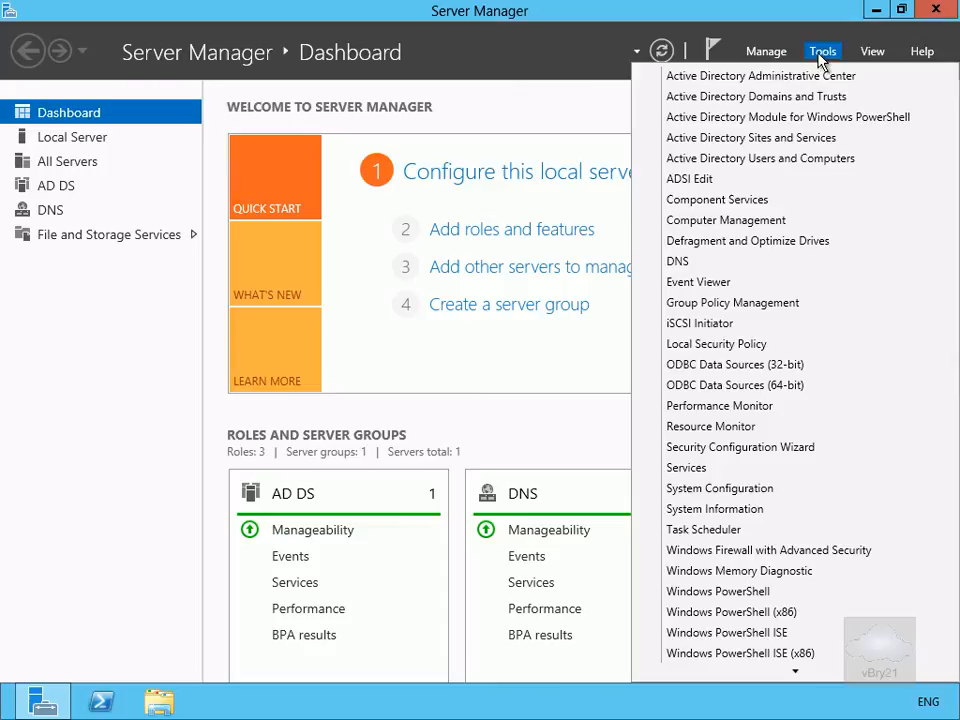
{"action": "mouse_move", "coordinate": [789, 247]}
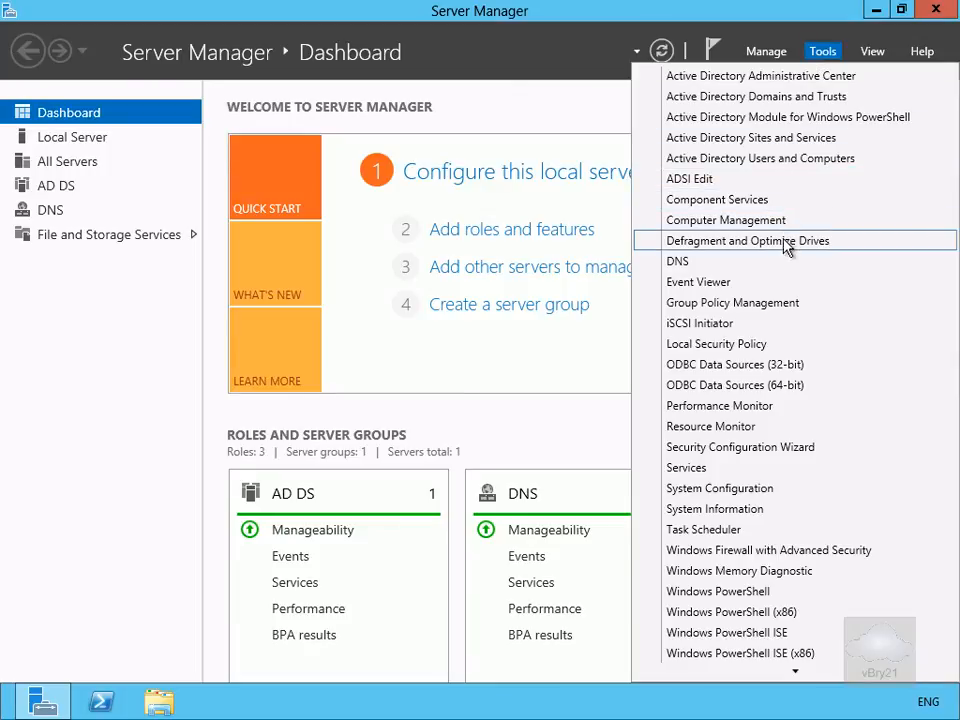
{"action": "left_click", "coordinate": [732, 302]}
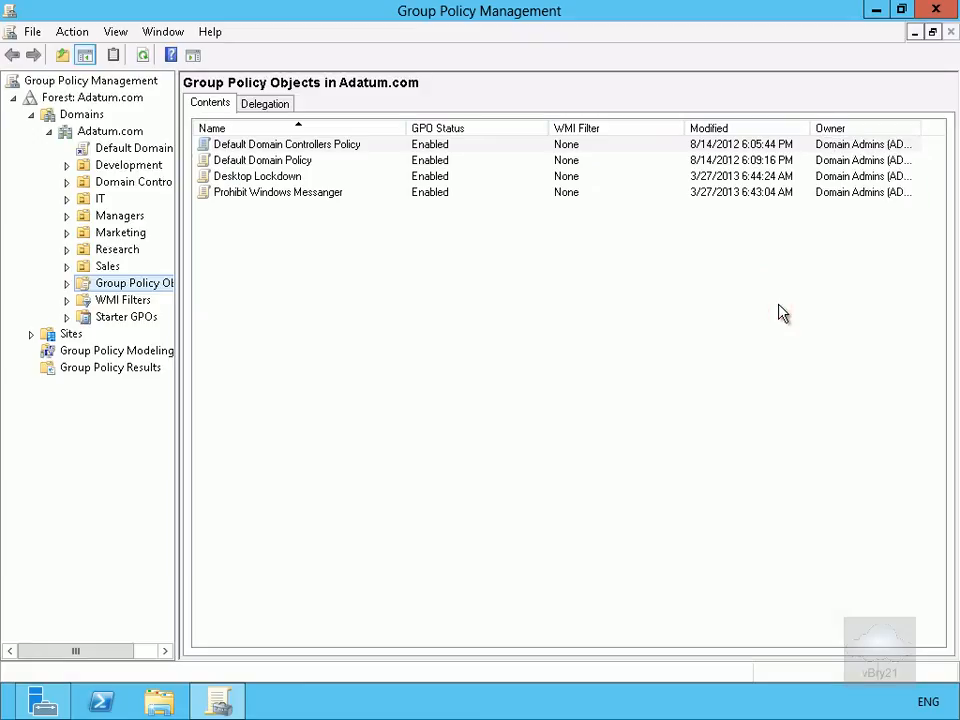
{"action": "mouse_move", "coordinate": [667, 317]}
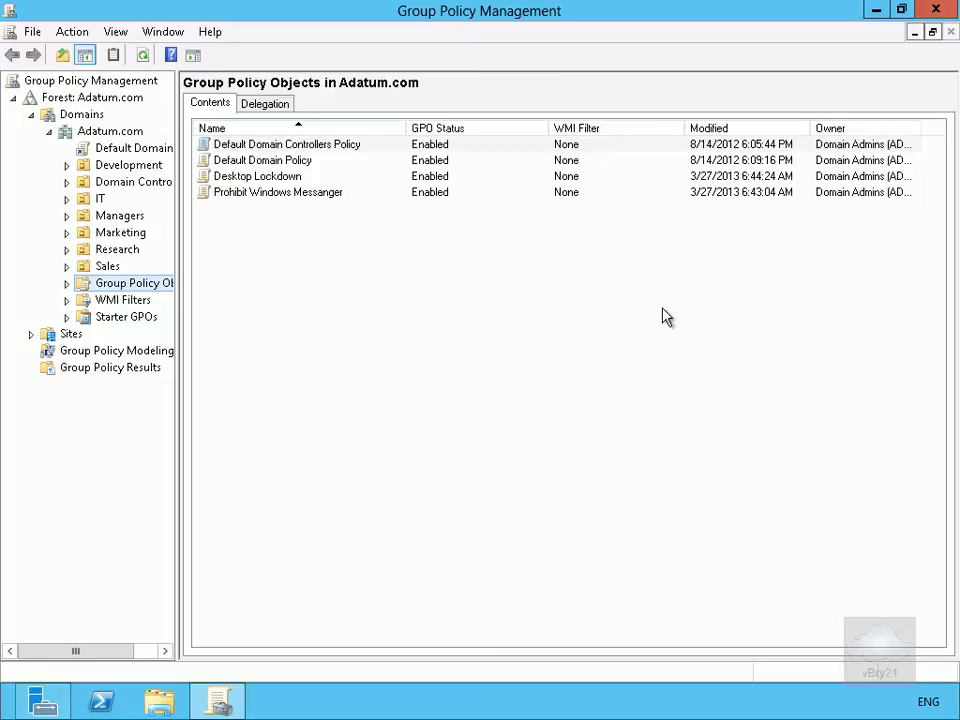
- Launch the Group Policy Modeling Wizard from the Group Policy Modeling node and pass its welcome page
{"action": "left_click", "coordinate": [117, 350]}
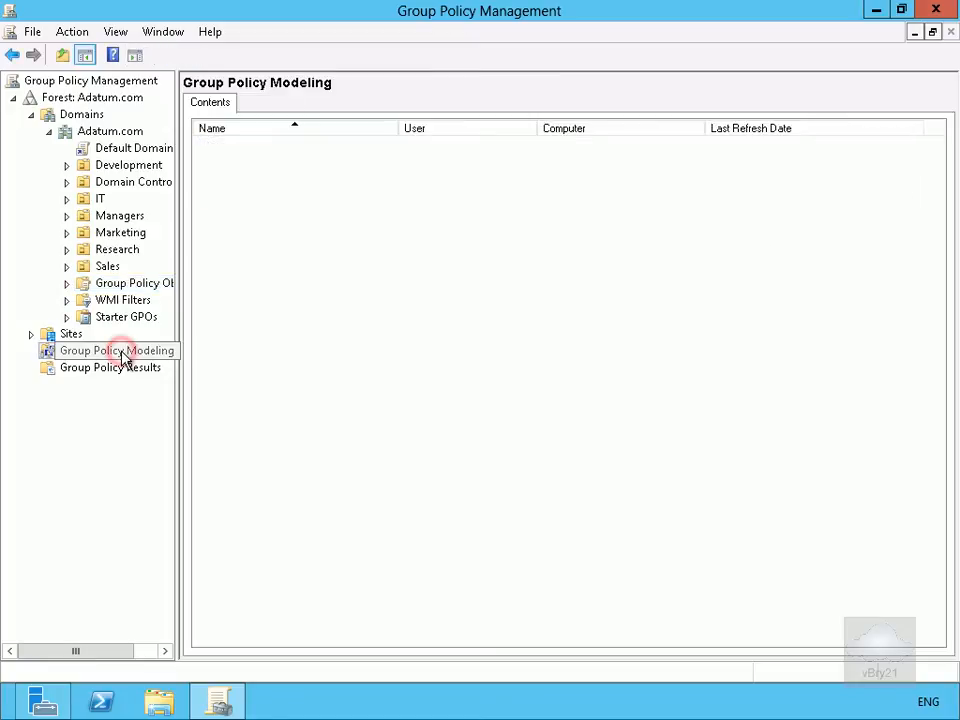
{"action": "right_click", "coordinate": [117, 350]}
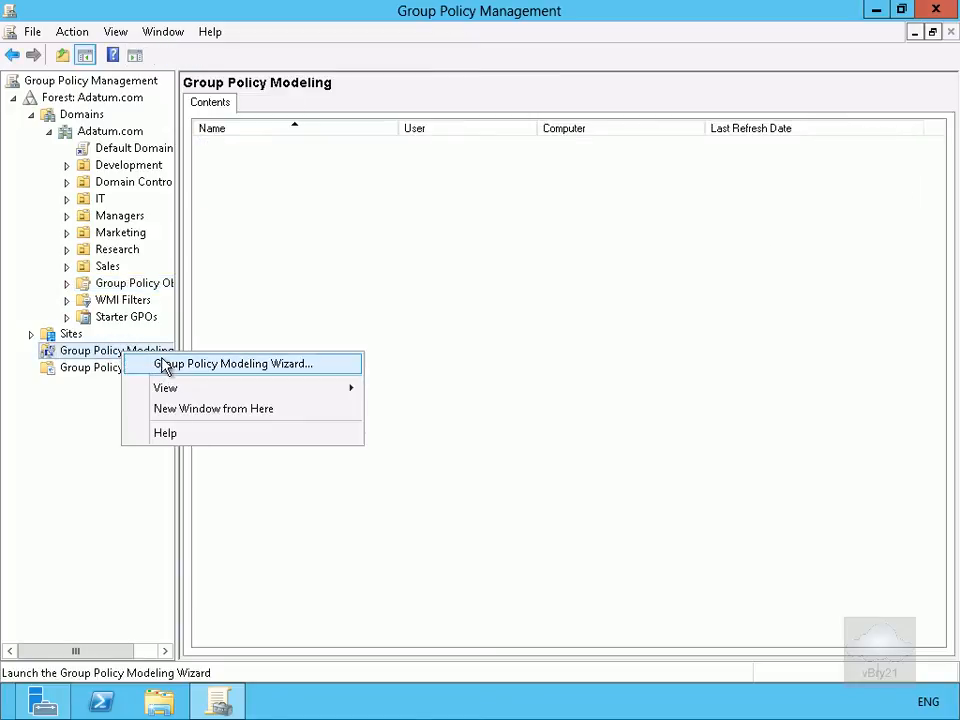
{"action": "left_click", "coordinate": [233, 363]}
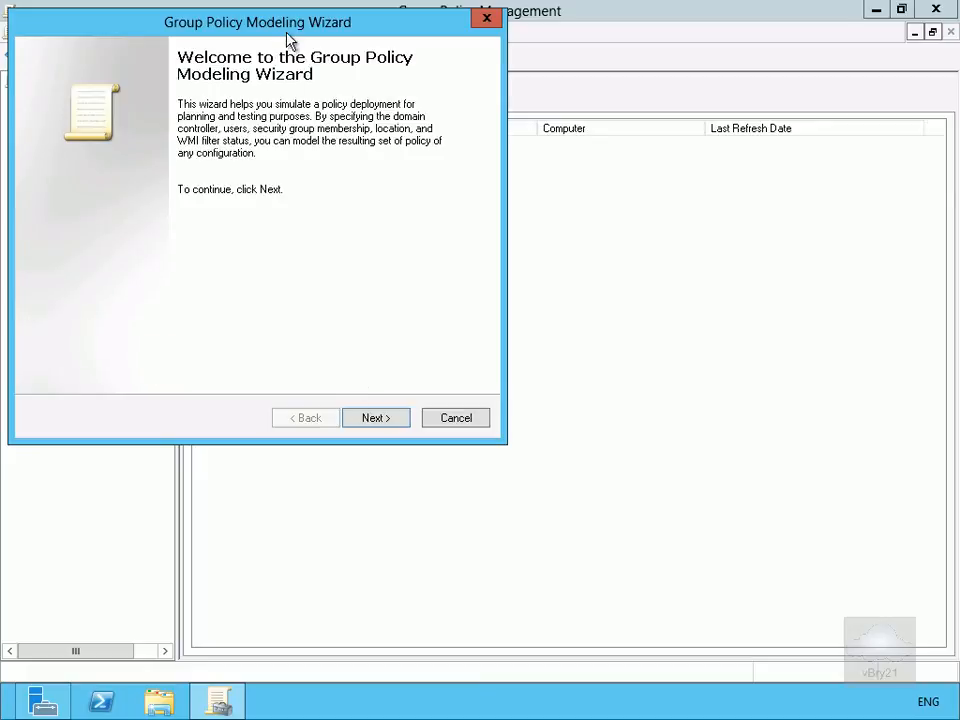
{"action": "left_click_drag", "start_coordinate": [257, 22], "coordinate": [312, 51]}
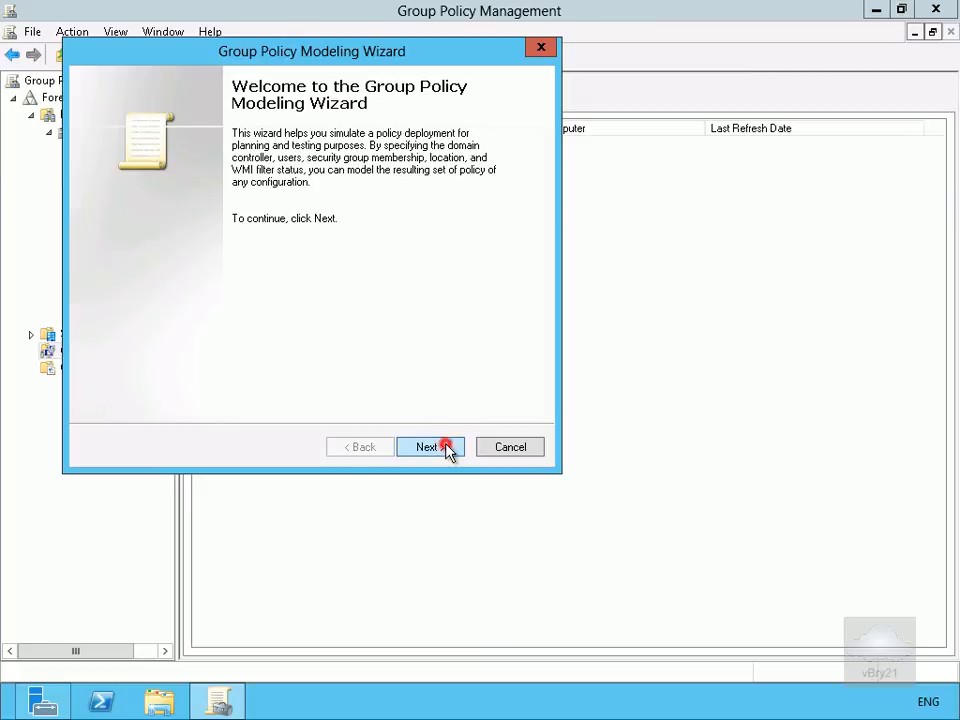
{"action": "left_click", "coordinate": [430, 446]}
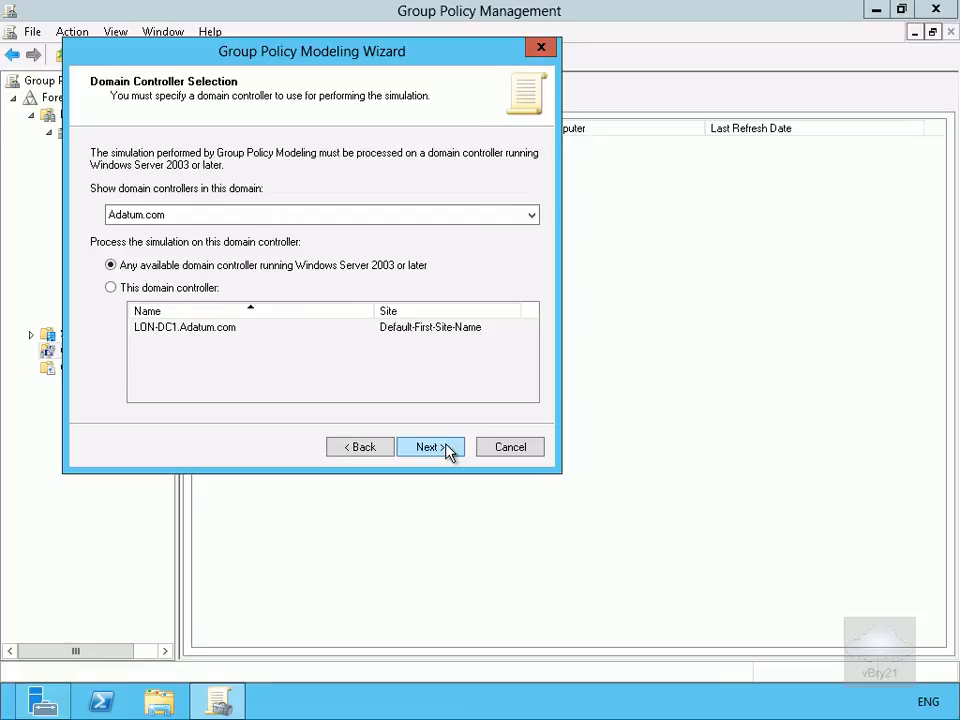
{"action": "left_click", "coordinate": [426, 446]}
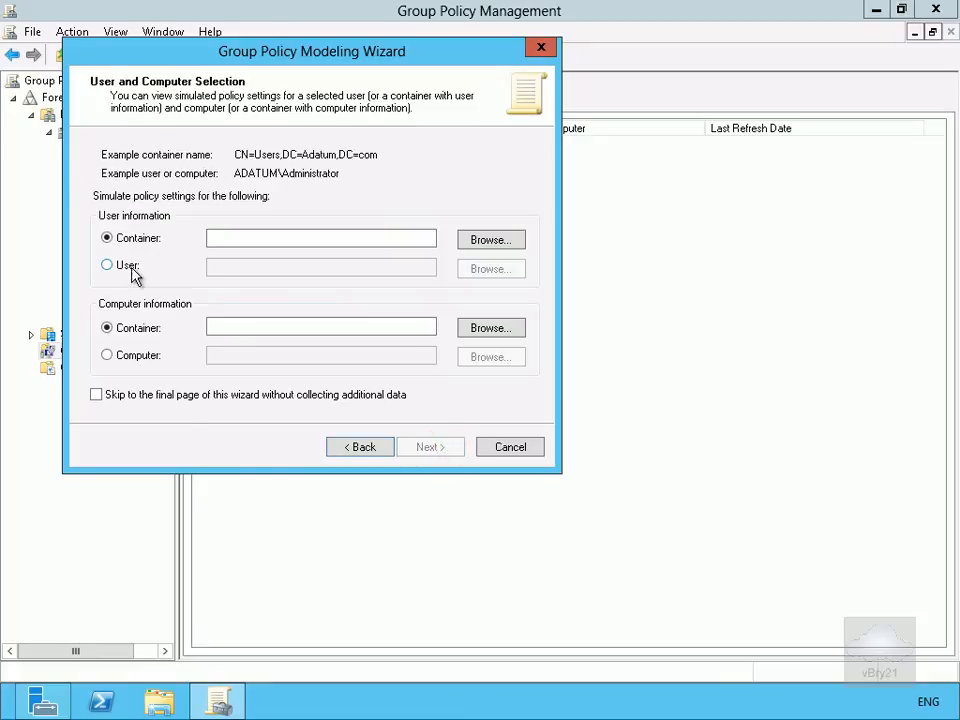
{"action": "left_click", "coordinate": [490, 268]}
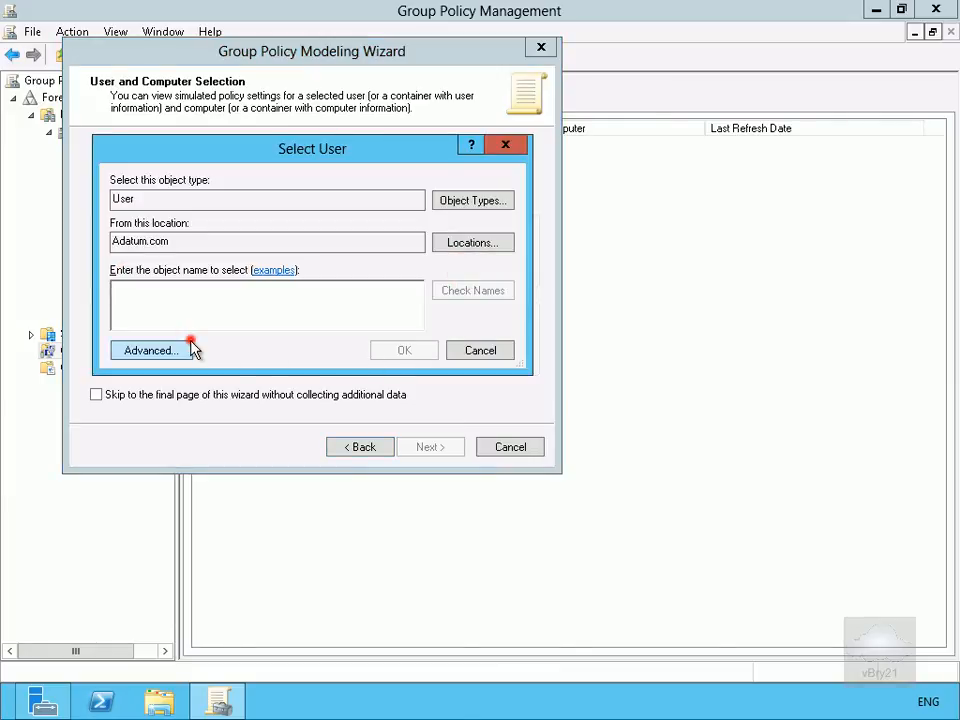
{"action": "left_click", "coordinate": [150, 350]}
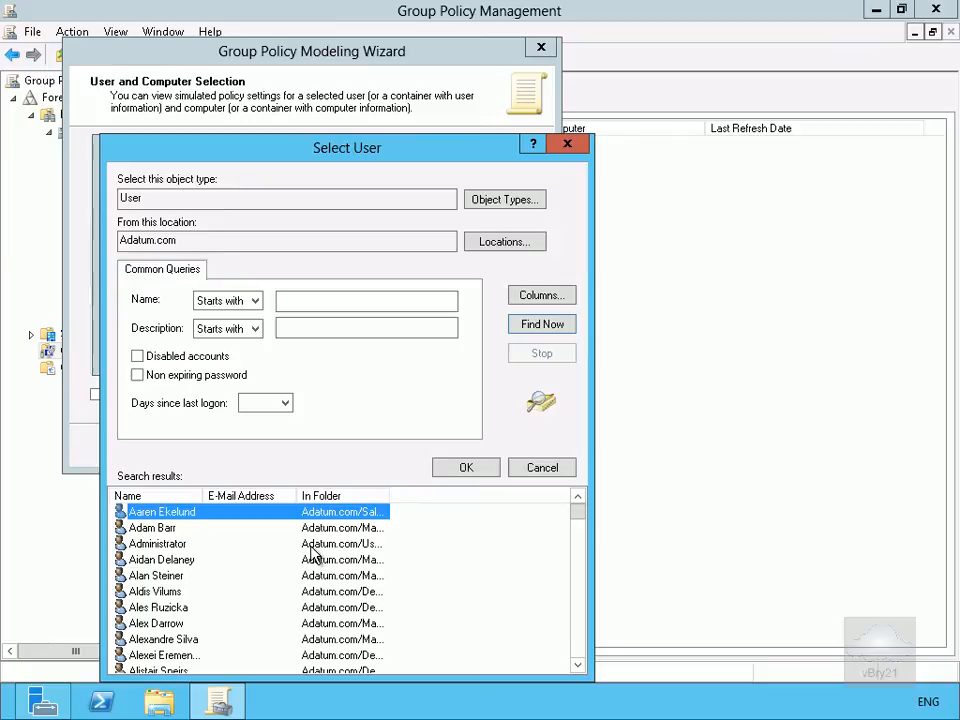
{"action": "left_click", "coordinate": [155, 575]}
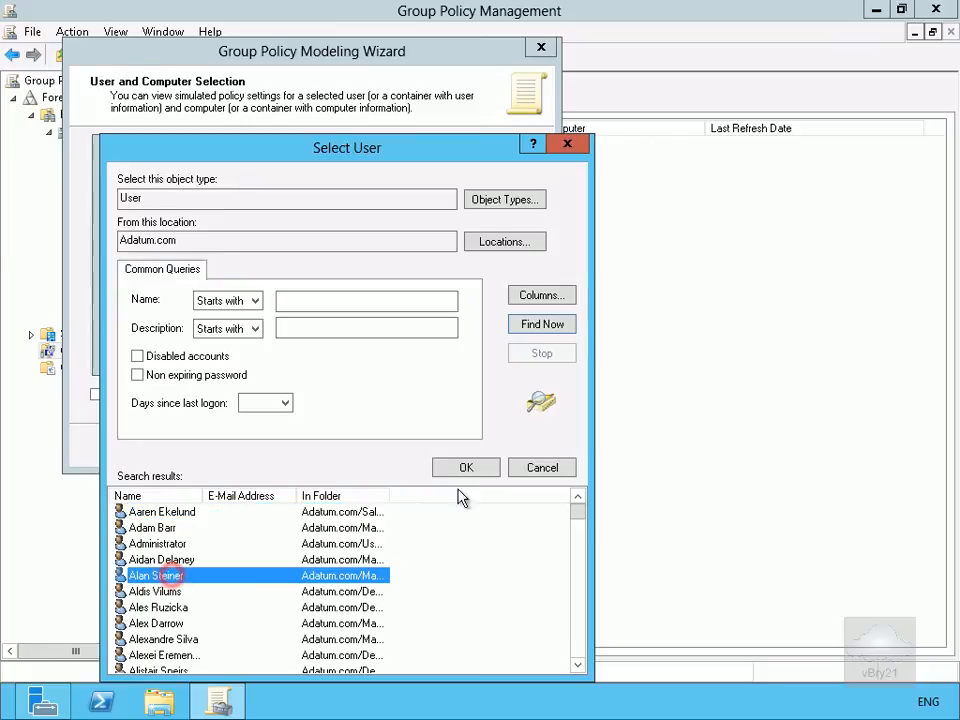
{"action": "left_click", "coordinate": [466, 467]}
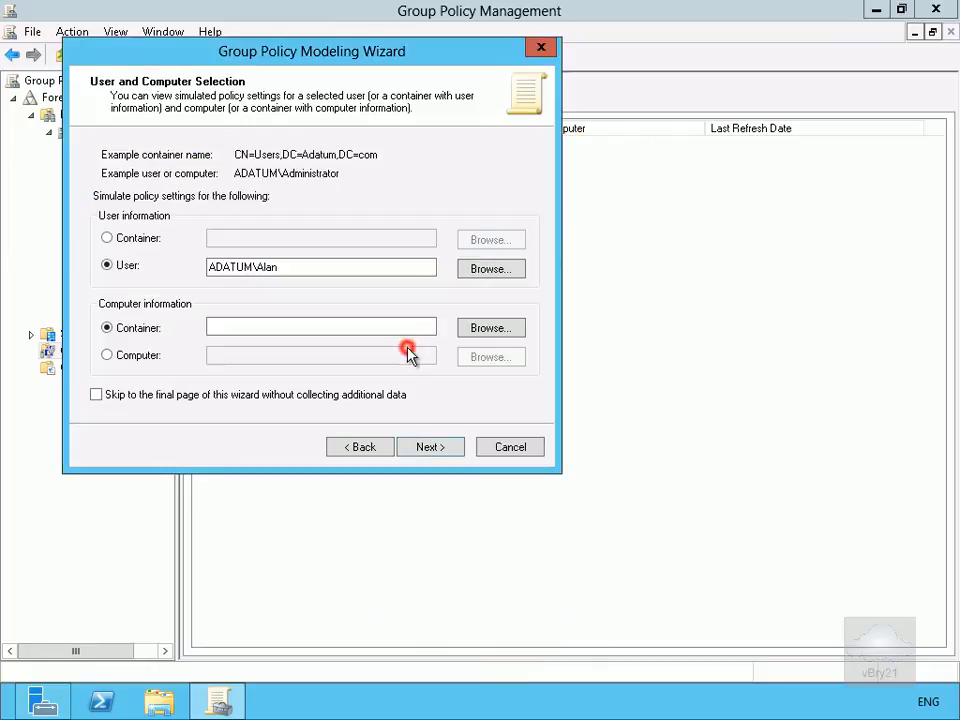
- Choose LON-DC1 as the simulated computer and continue to Advanced Simulation Options
{"action": "left_click", "coordinate": [107, 355]}
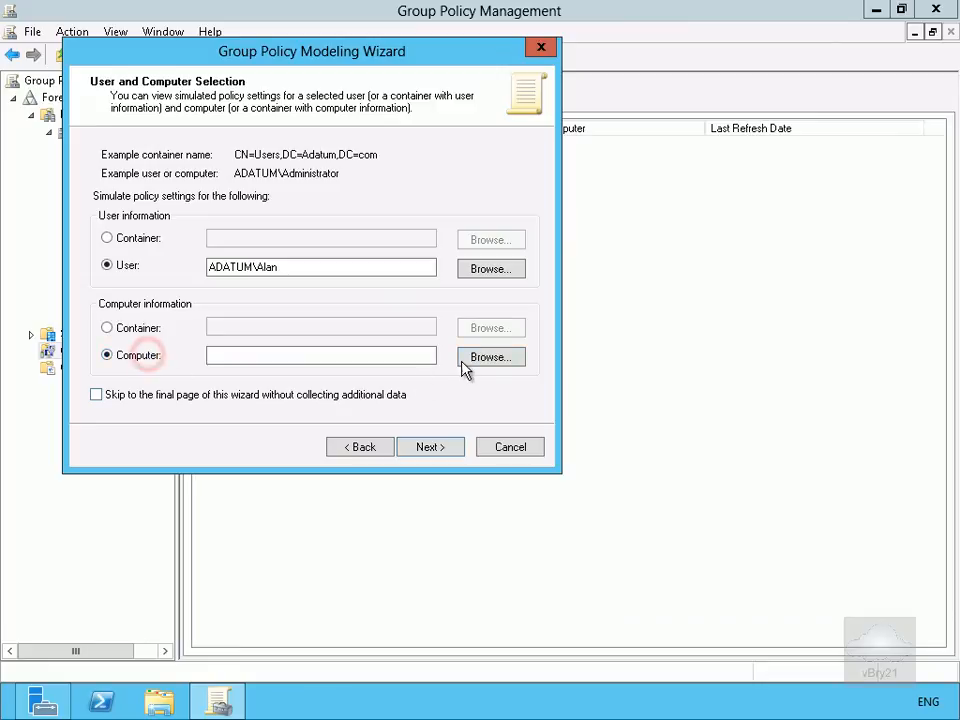
{"action": "left_click", "coordinate": [490, 357]}
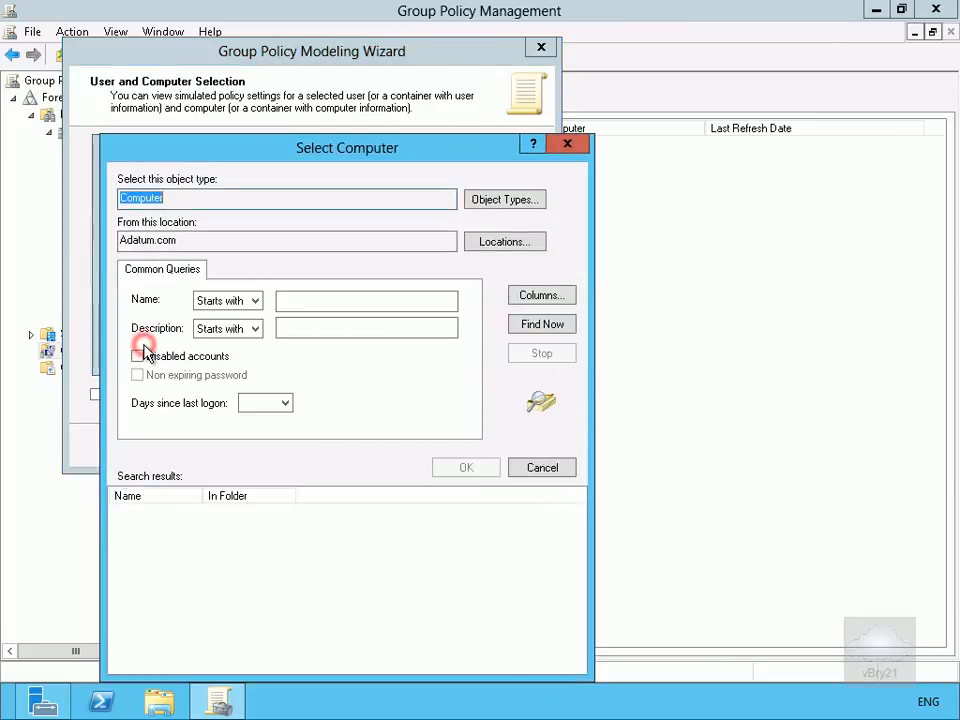
{"action": "left_click", "coordinate": [541, 323]}
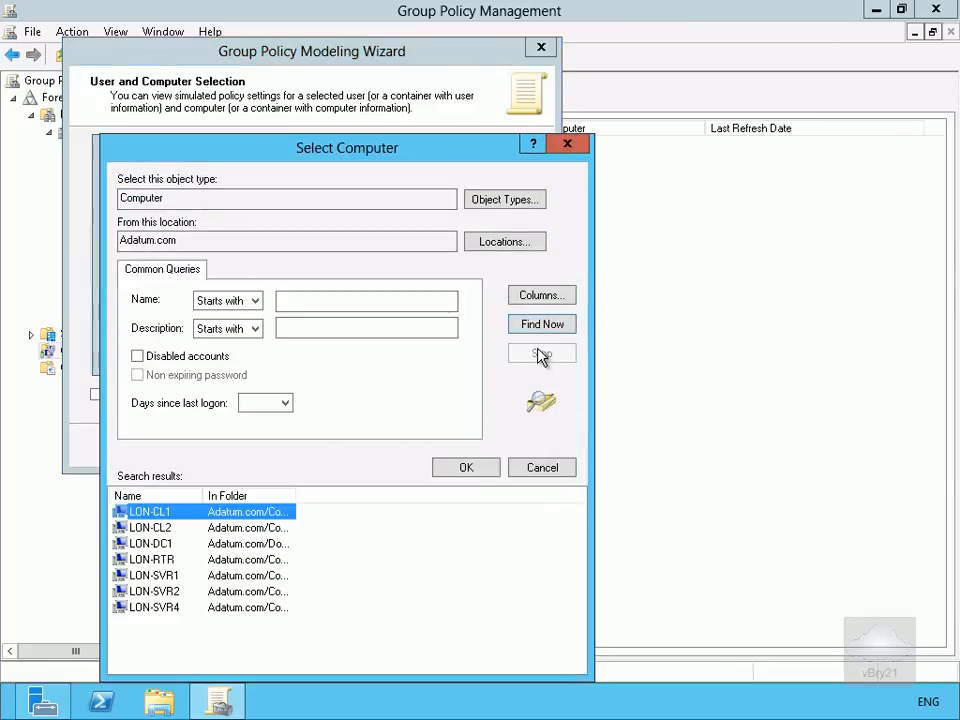
{"action": "left_click", "coordinate": [542, 323]}
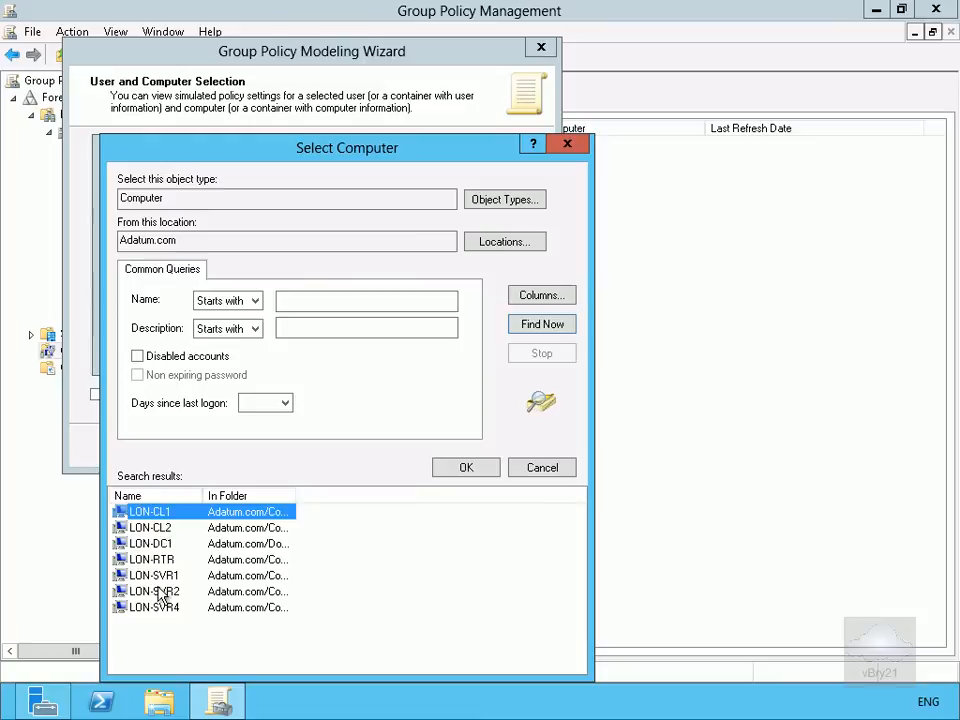
{"action": "left_click", "coordinate": [466, 467]}
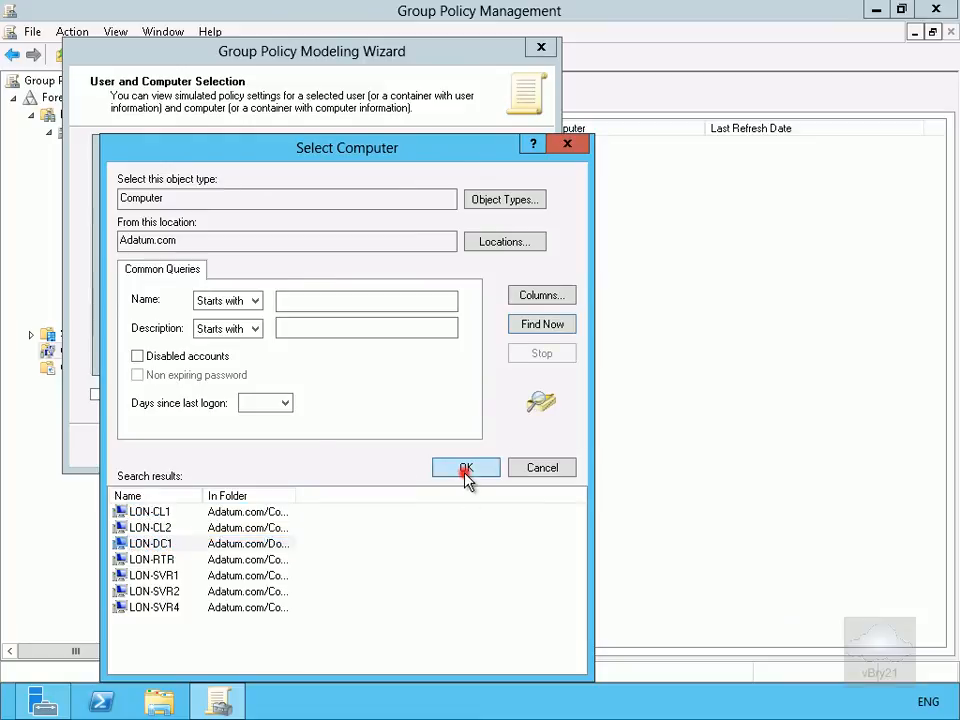
{"action": "left_click", "coordinate": [465, 467]}
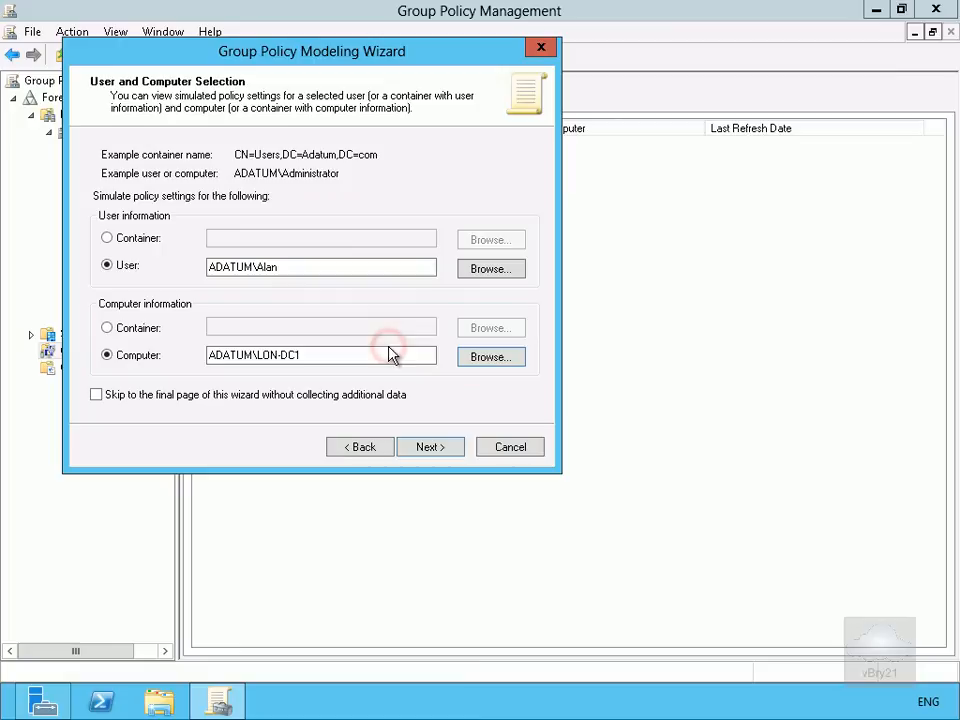
{"action": "left_click", "coordinate": [430, 446]}
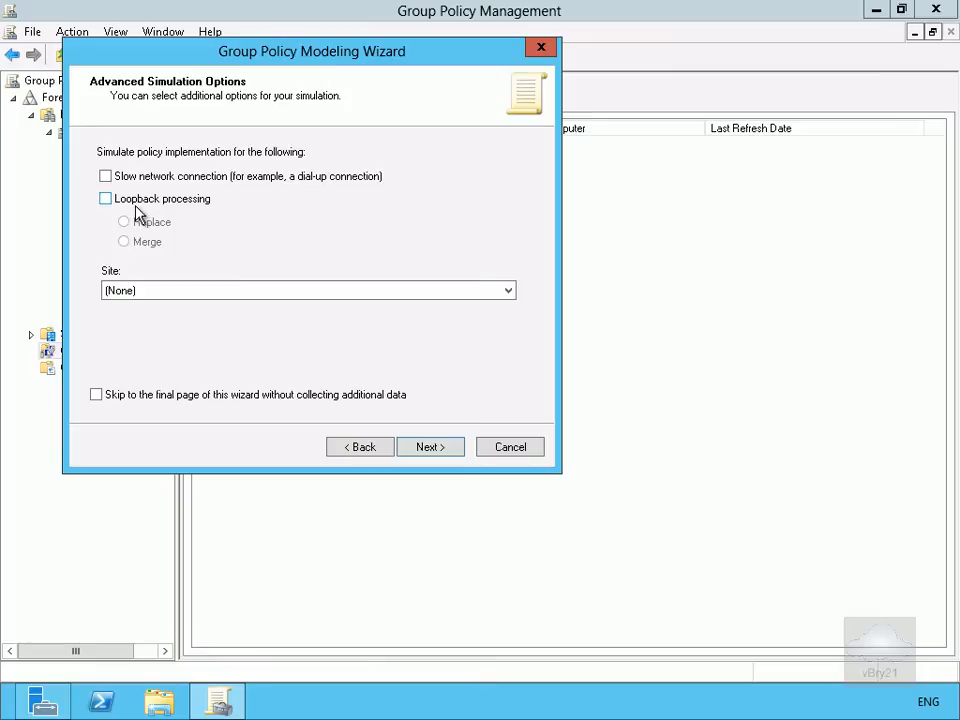
- Set site Default-First-Site-Name, keep the alternate Active Directory paths, and reach User Security Groups
{"action": "left_click", "coordinate": [306, 290]}
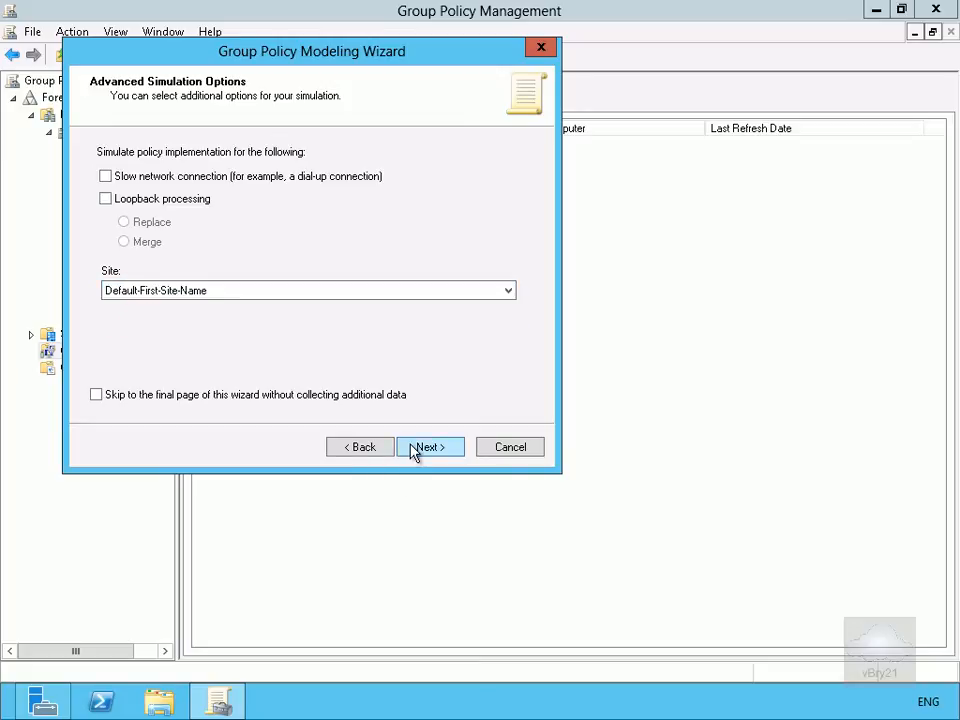
{"action": "left_click", "coordinate": [429, 446]}
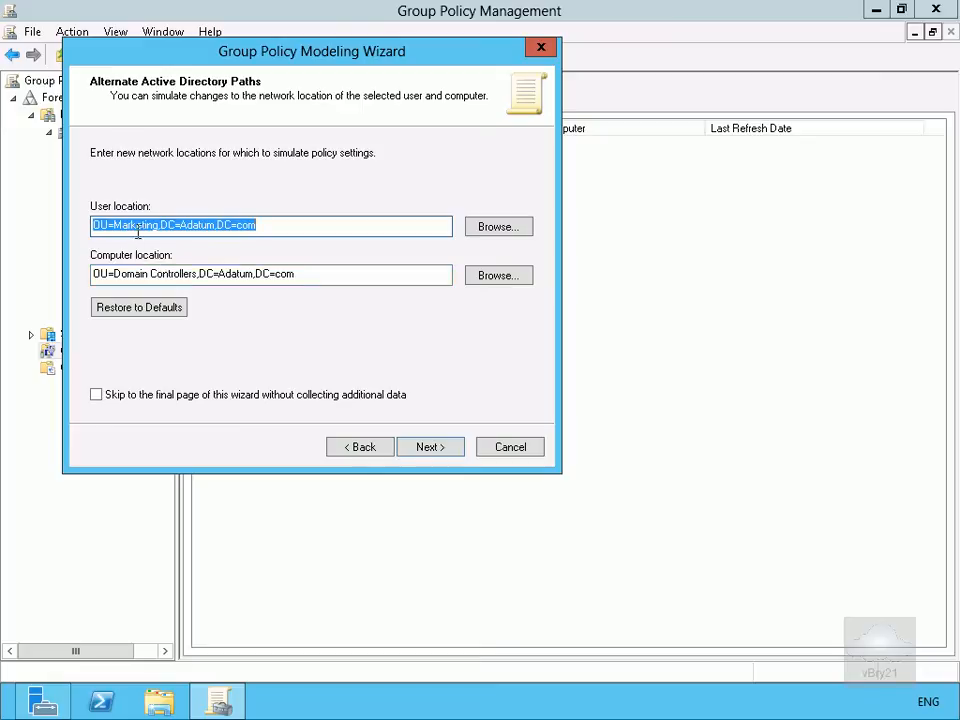
{"action": "mouse_move", "coordinate": [455, 258]}
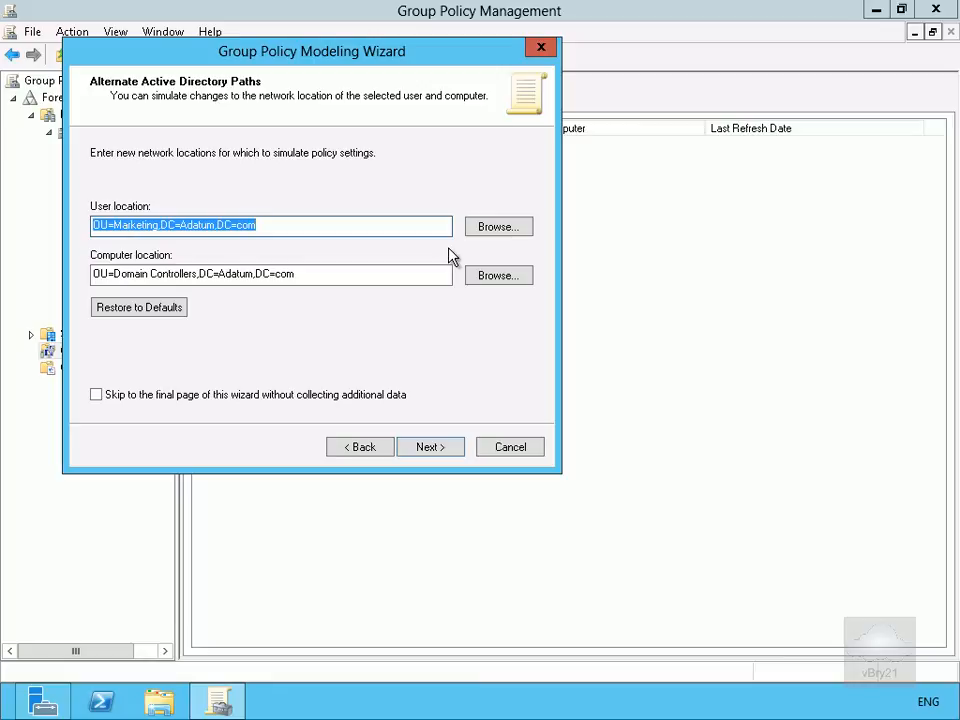
{"action": "mouse_move", "coordinate": [143, 245]}
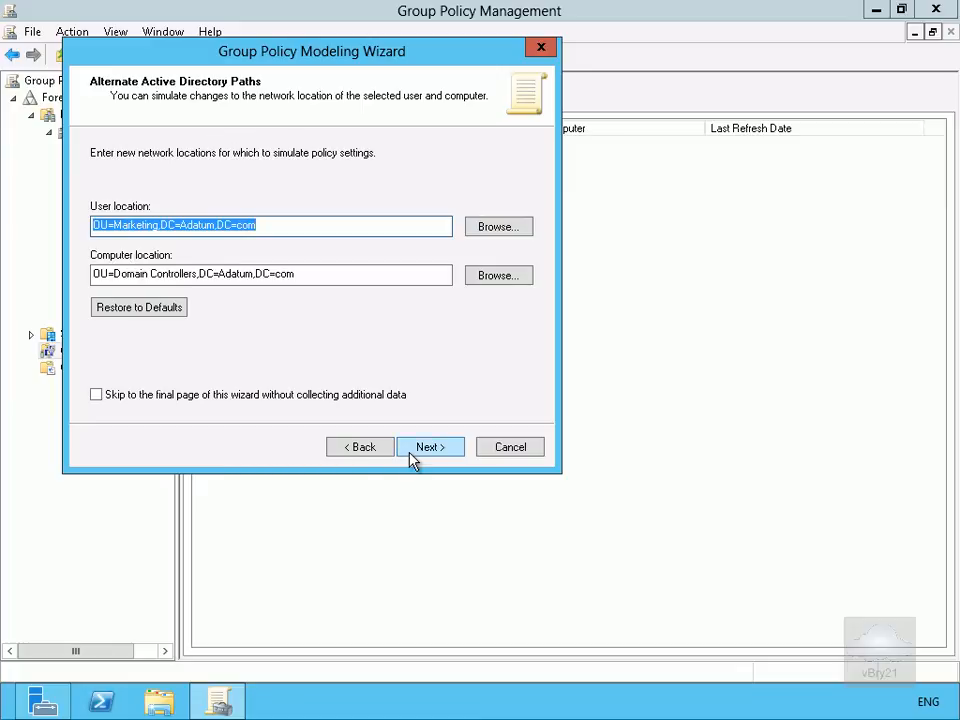
{"action": "left_click", "coordinate": [429, 446]}
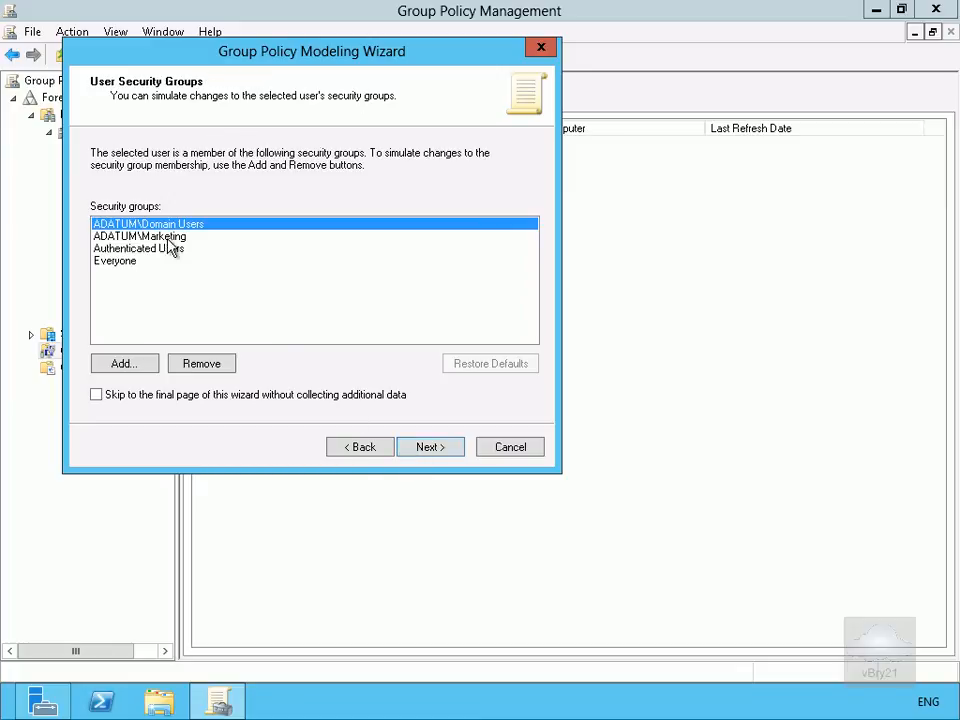
{"action": "mouse_move", "coordinate": [135, 270]}
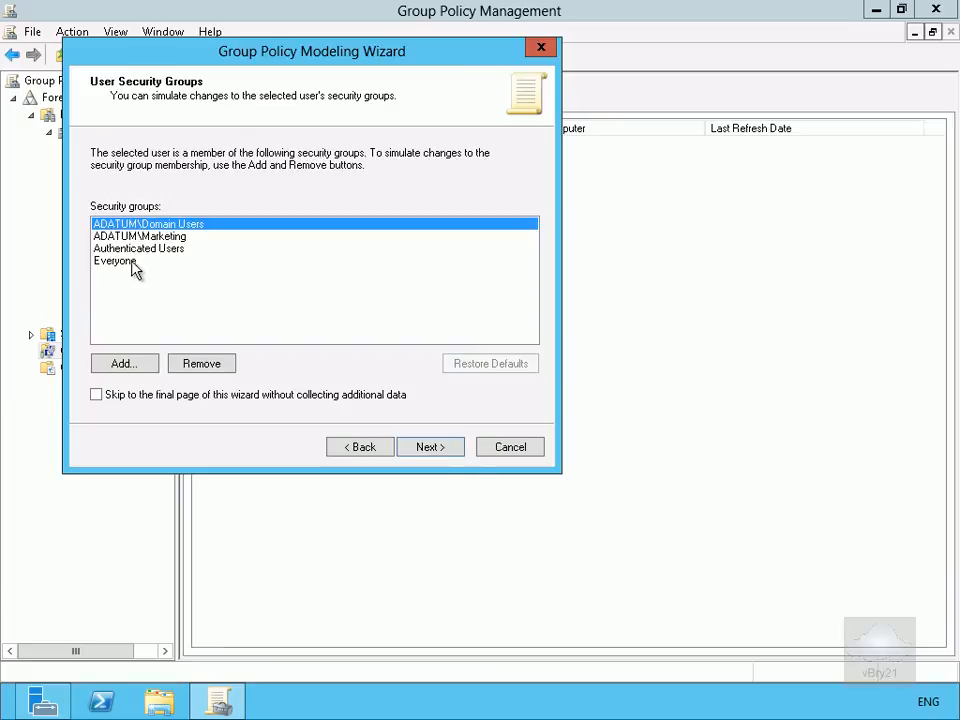
- Continue through security groups, WMI filters and summary, then finish the simulation for Alan on LON-DC1
{"action": "left_click", "coordinate": [430, 446]}
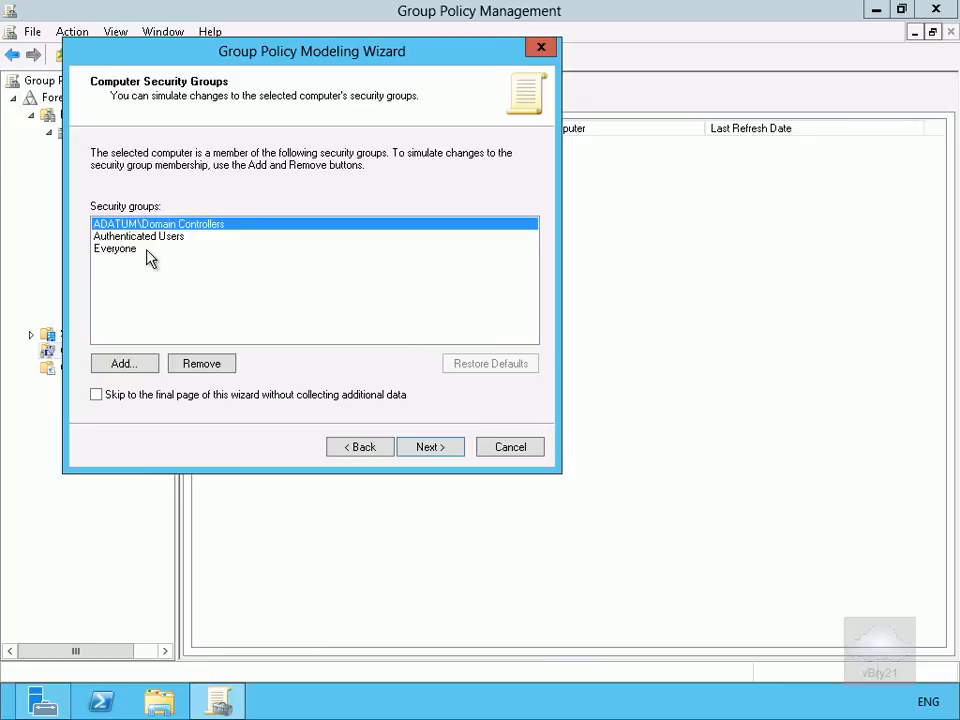
{"action": "left_click", "coordinate": [429, 446]}
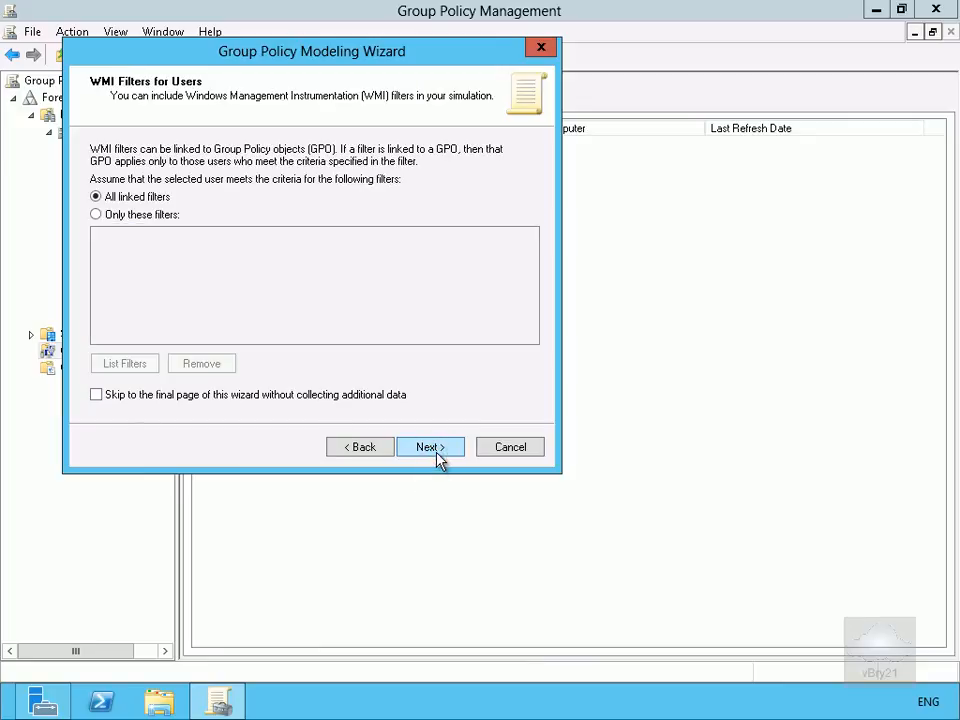
{"action": "left_click", "coordinate": [425, 446]}
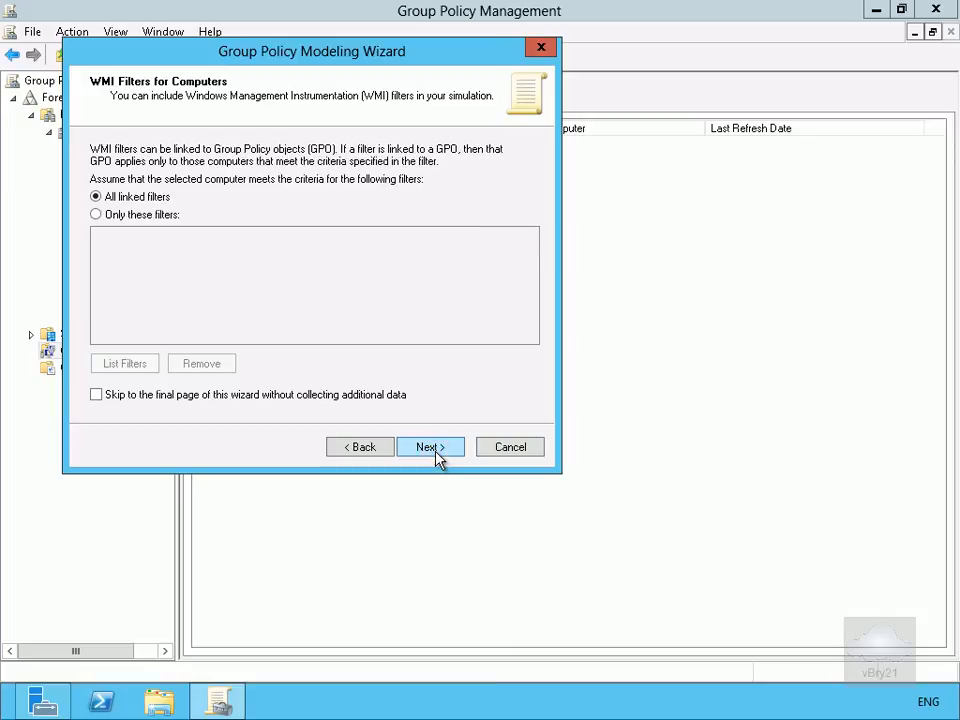
{"action": "left_click", "coordinate": [430, 446]}
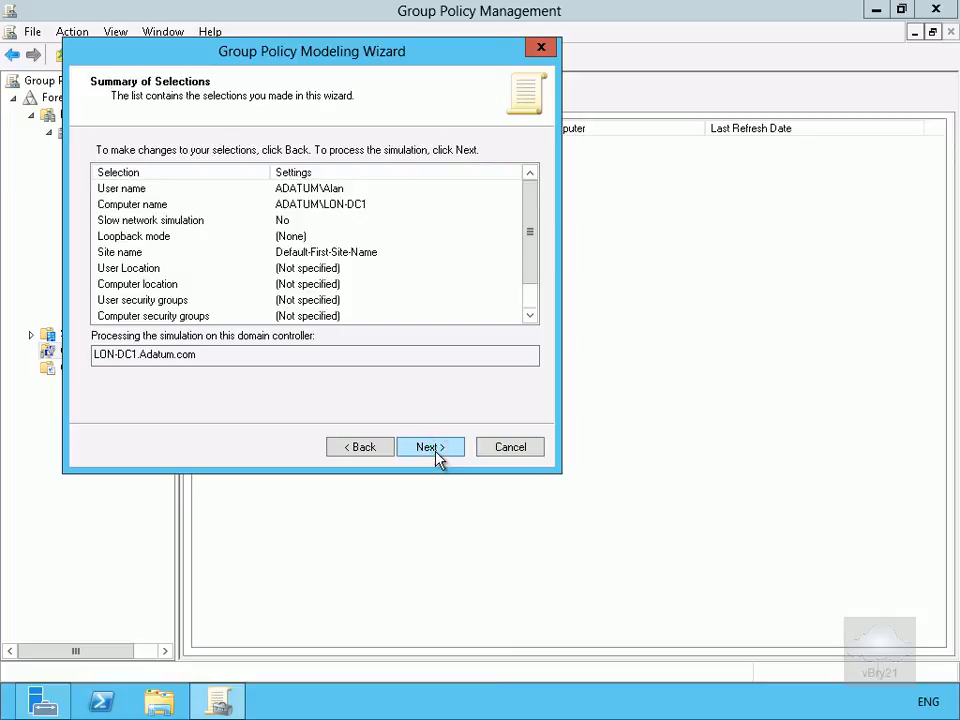
{"action": "left_click", "coordinate": [430, 446]}
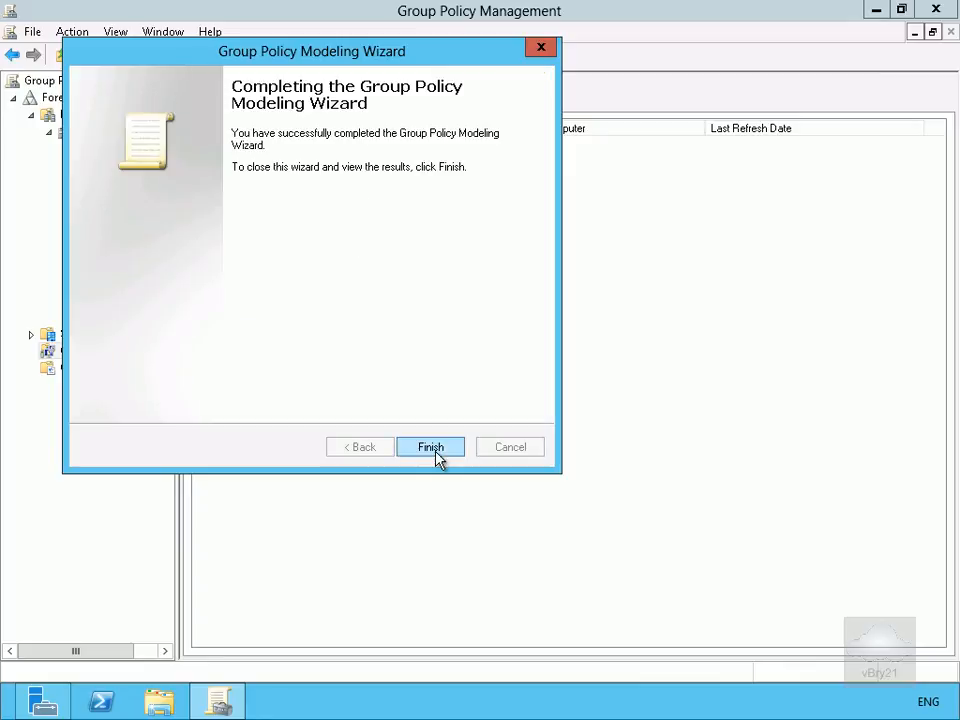
{"action": "left_click", "coordinate": [430, 446]}
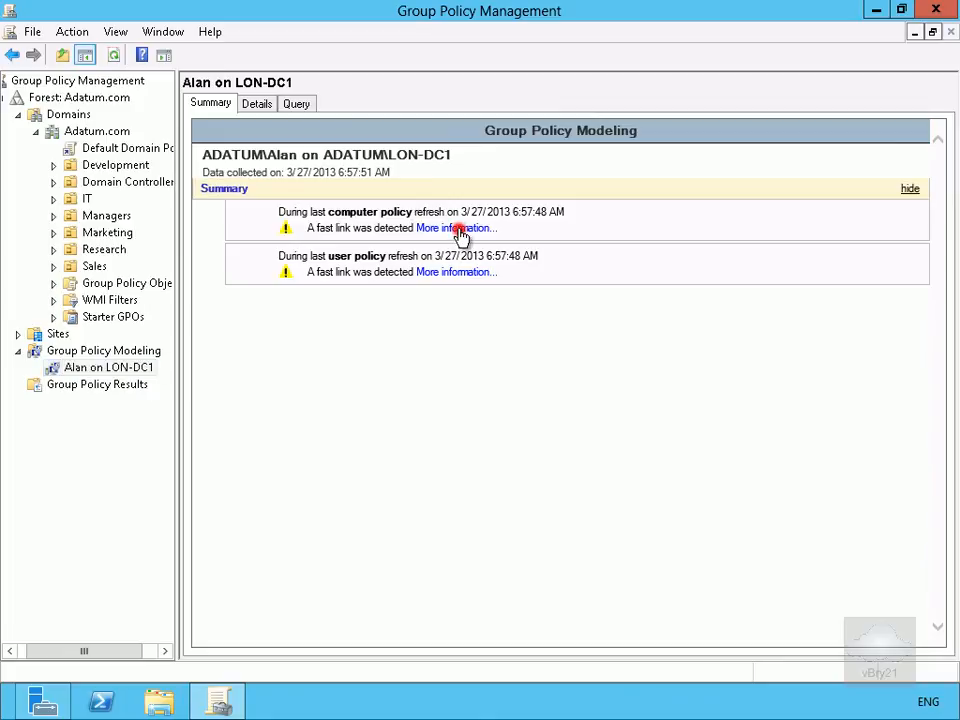
{"action": "left_click", "coordinate": [456, 228]}
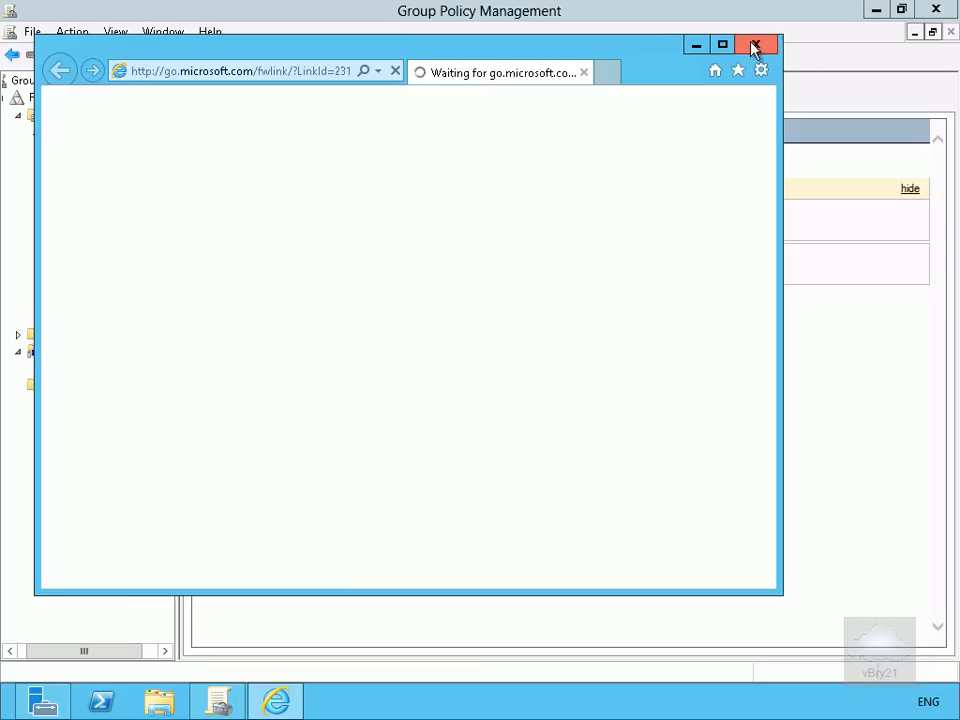
{"action": "left_click", "coordinate": [756, 44]}
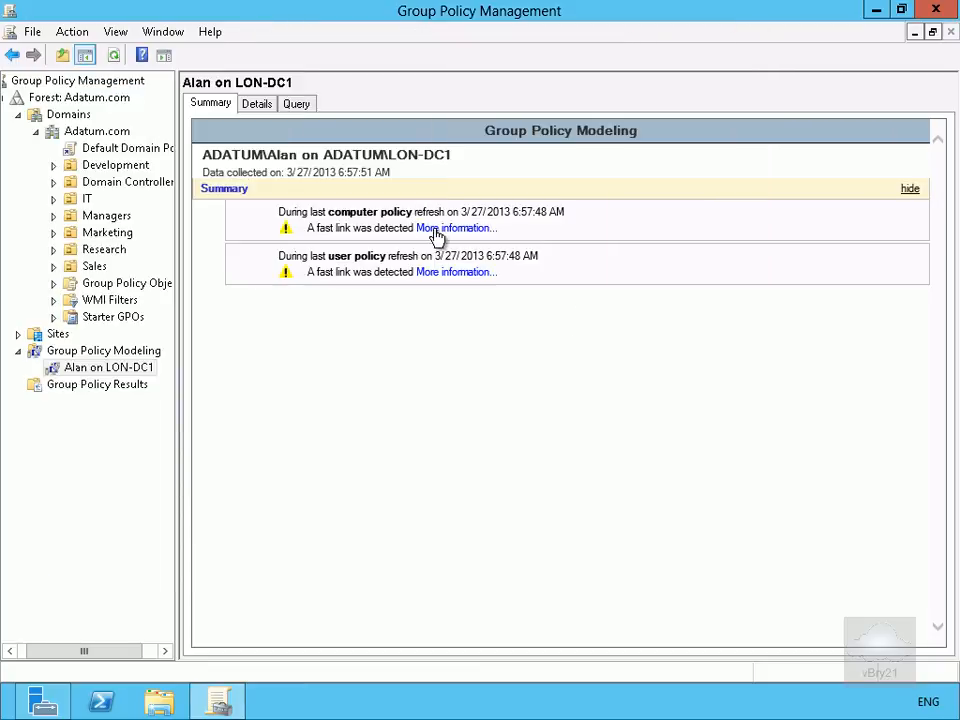
{"action": "left_click", "coordinate": [257, 103]}
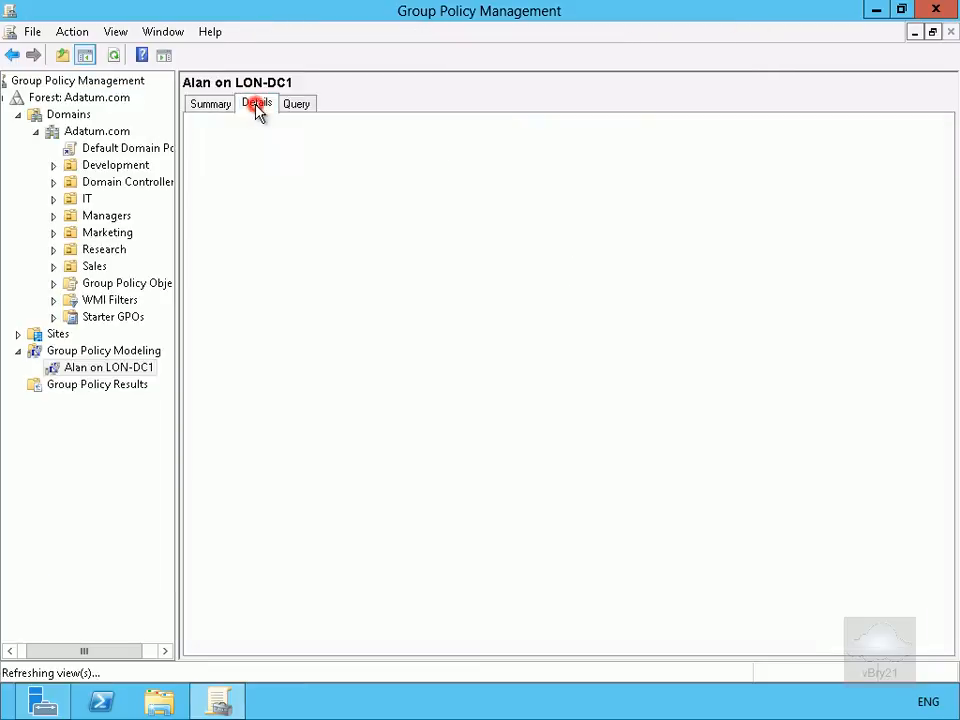
- Switch to the Details report and expand Security Settings and Password Policy
{"action": "left_click", "coordinate": [257, 103]}
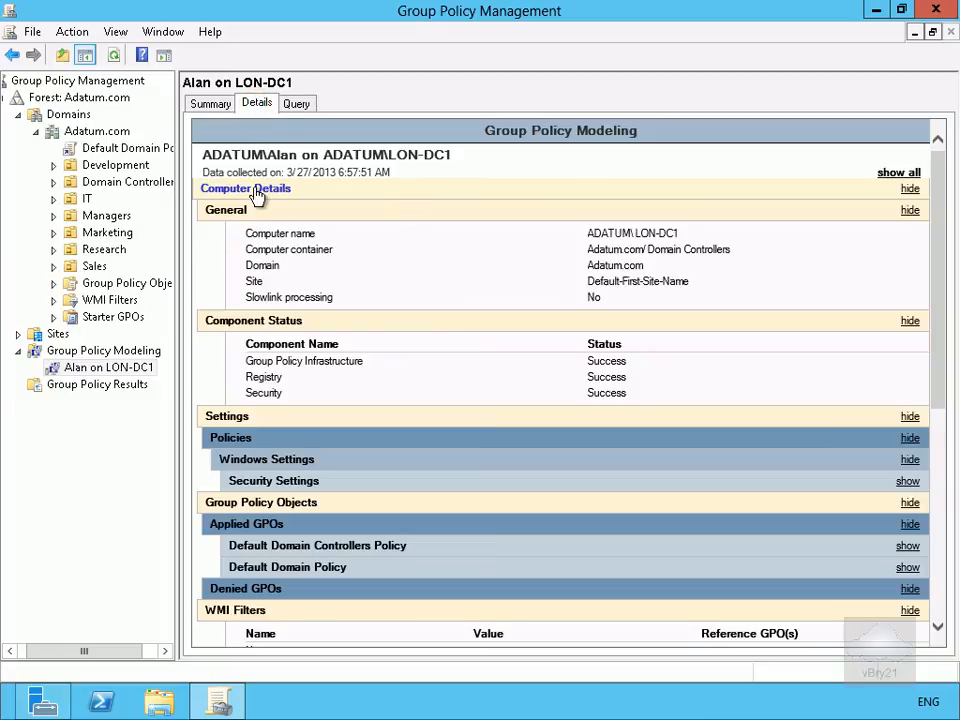
{"action": "mouse_move", "coordinate": [900, 203]}
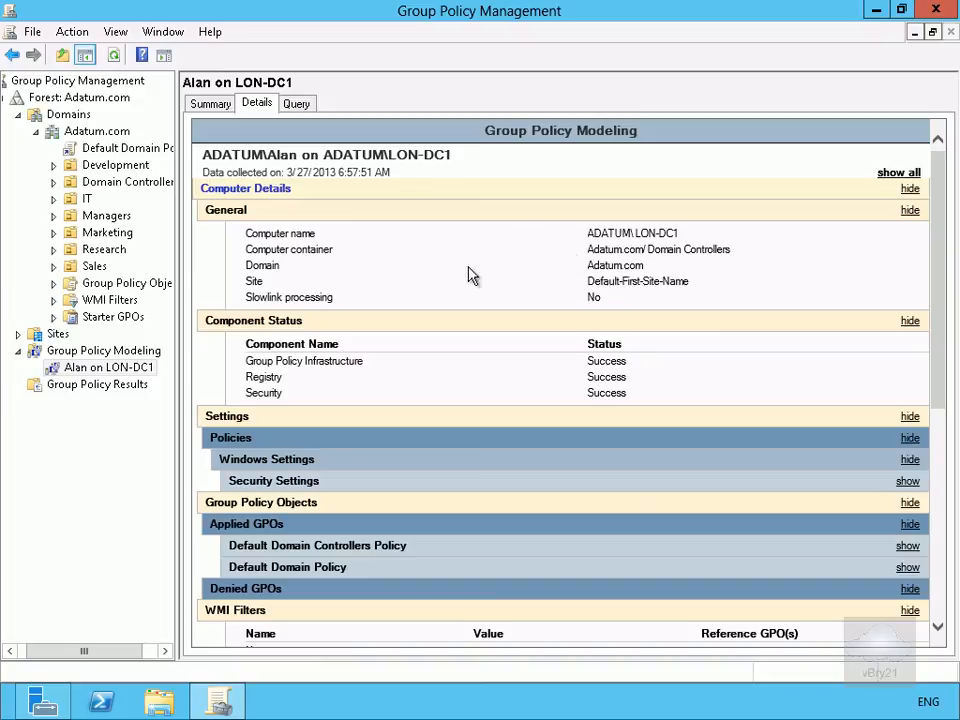
{"action": "mouse_move", "coordinate": [310, 365]}
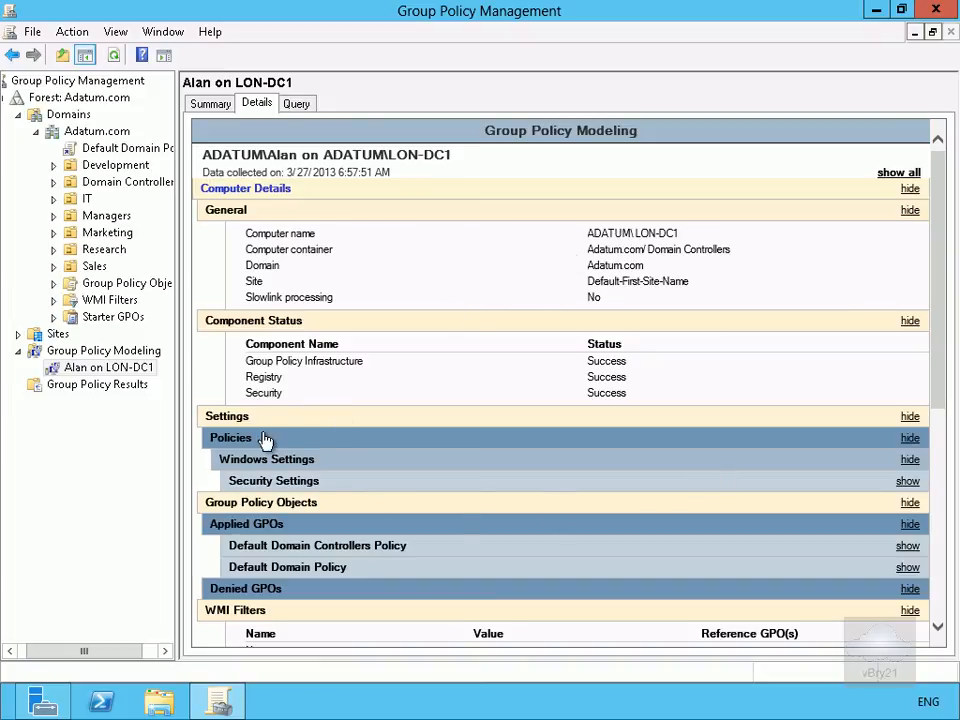
{"action": "mouse_move", "coordinate": [910, 460]}
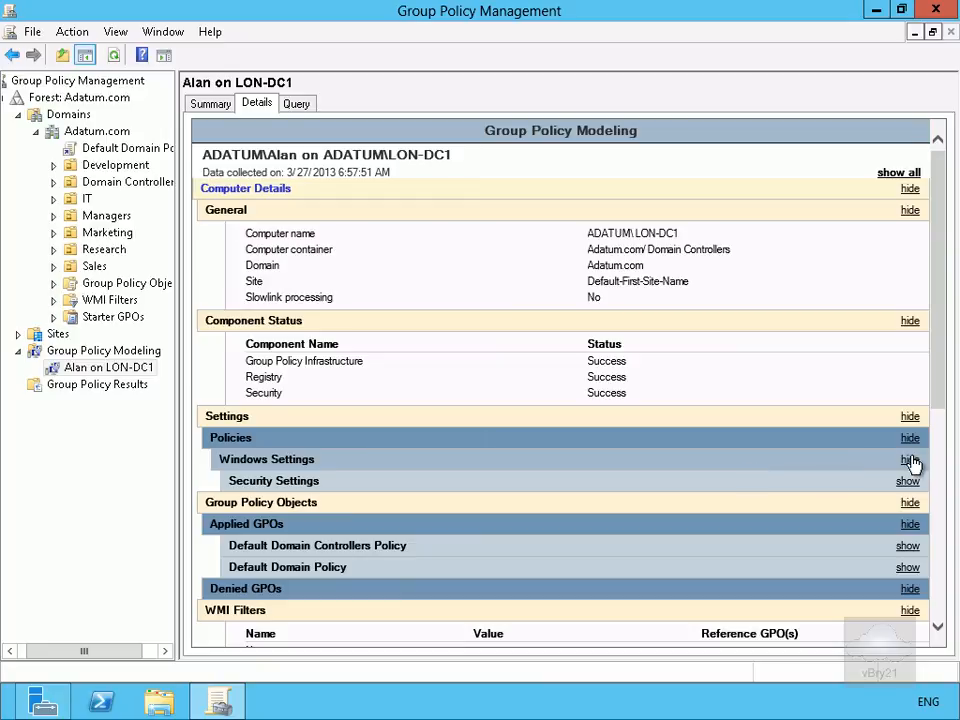
{"action": "left_click", "coordinate": [907, 481]}
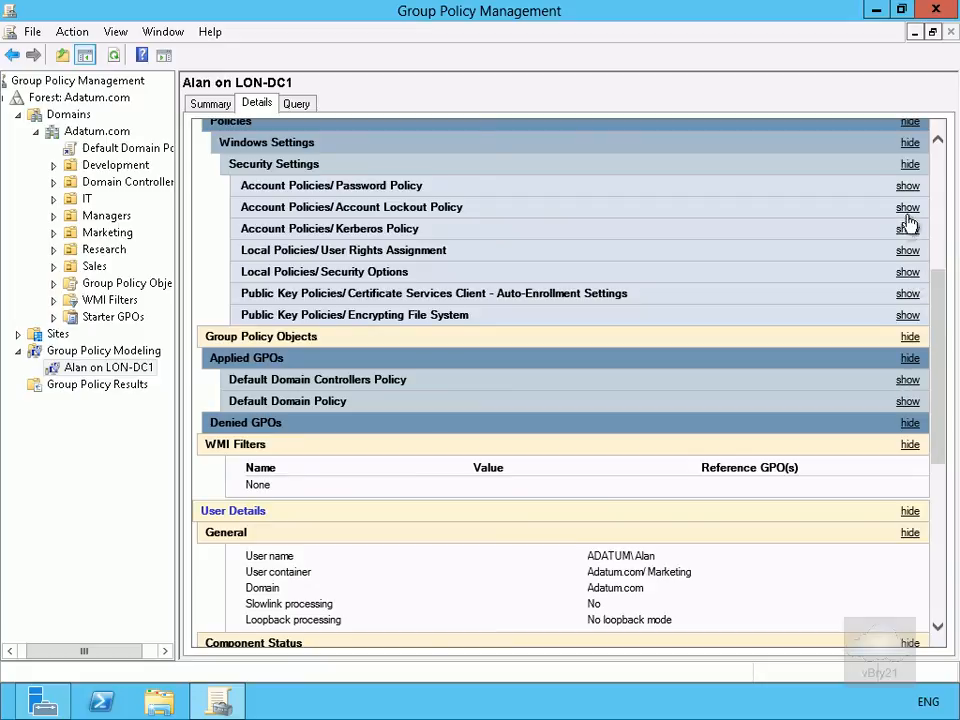
{"action": "left_click", "coordinate": [907, 185]}
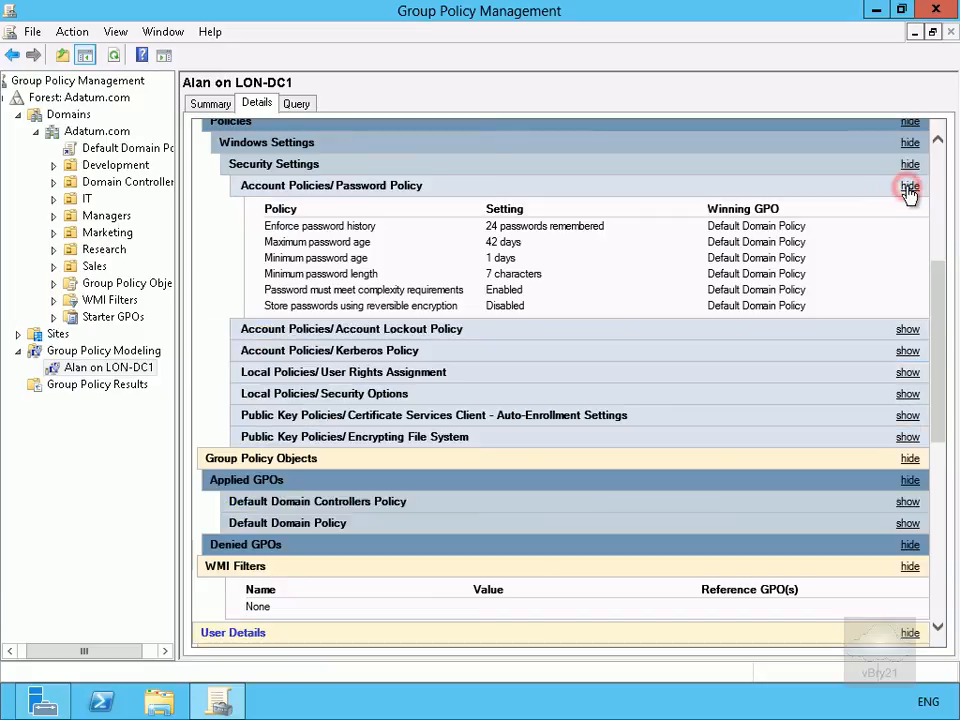
- Expand the Default Domain Controllers Policy and Default Domain Policy applied GPO details
{"action": "scroll", "scroll_direction": "down", "scroll_amount": 3}
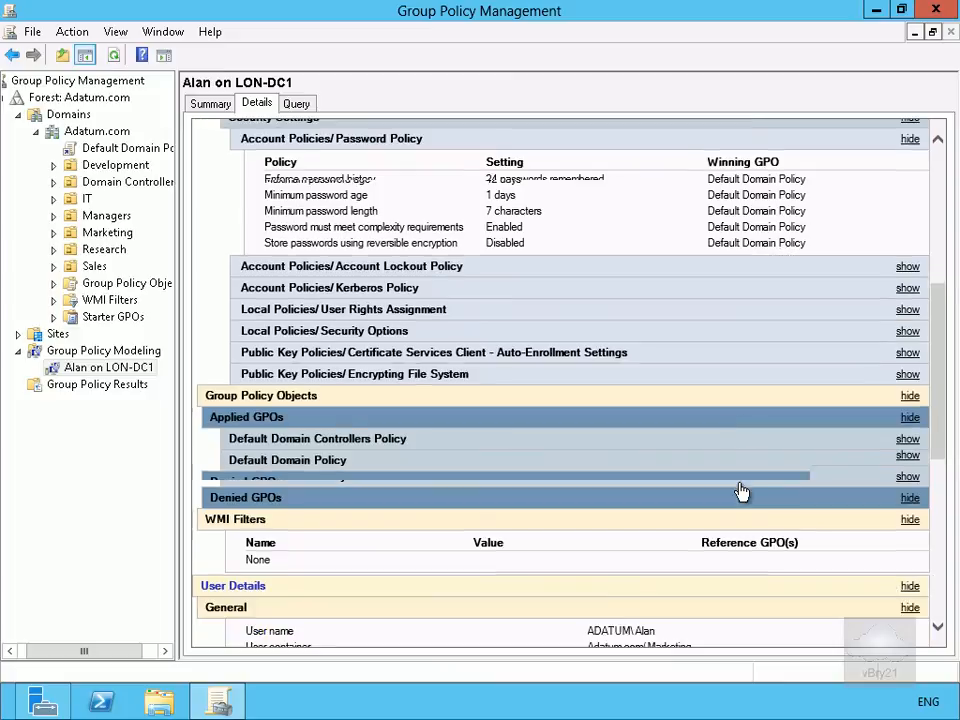
{"action": "scroll", "scroll_direction": "down", "scroll_amount": 3}
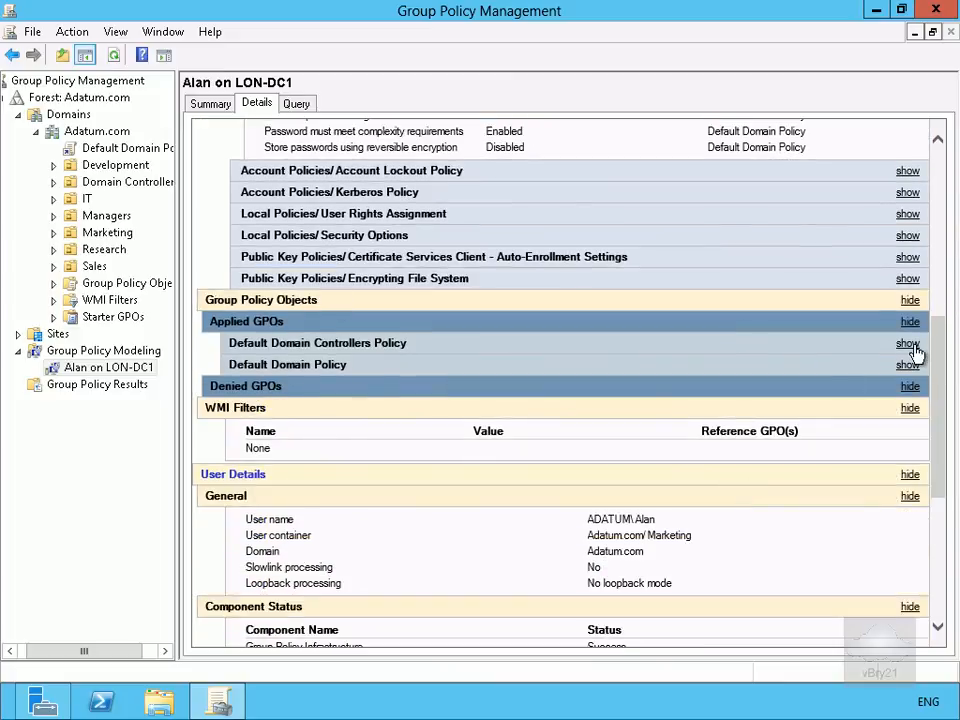
{"action": "left_click", "coordinate": [907, 343]}
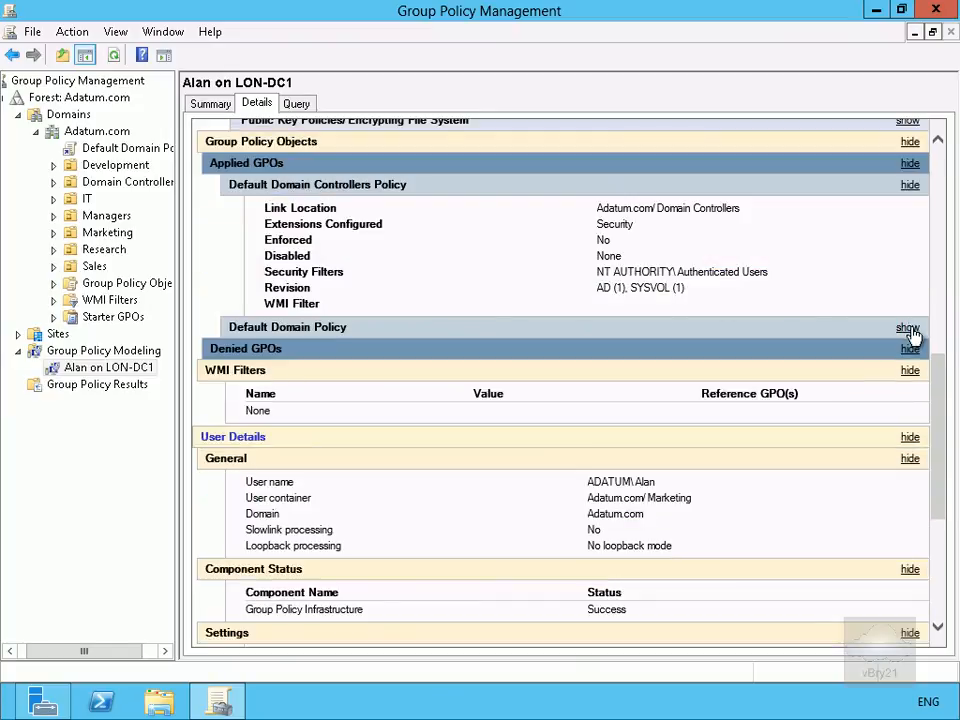
{"action": "left_click", "coordinate": [907, 328]}
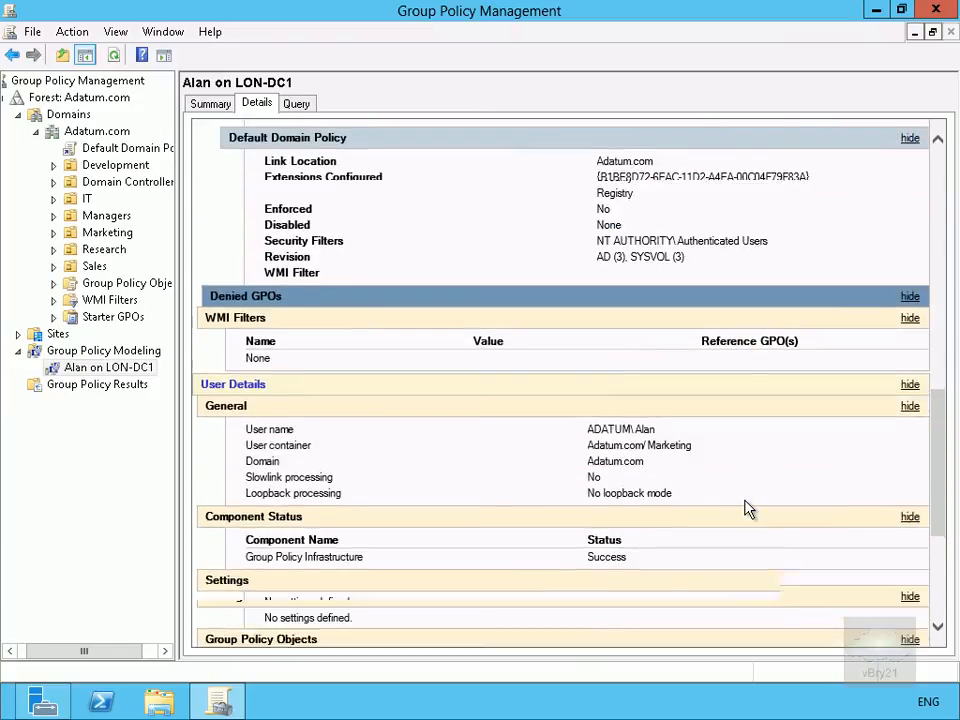